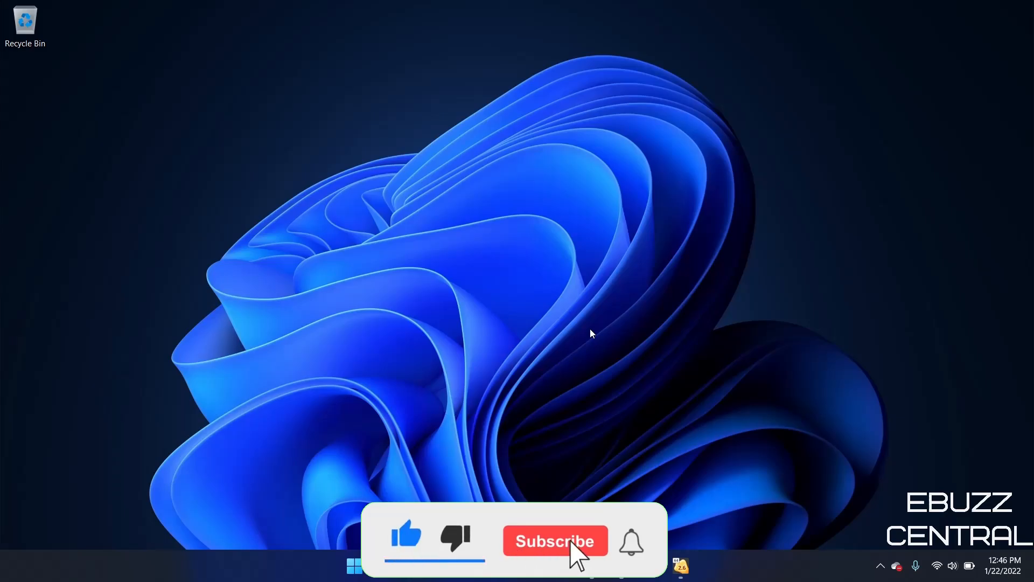
# Peek at the Windows 11 Start launcher of pinned and recommended apps, then dismiss it.
pyautogui.click(555, 540)
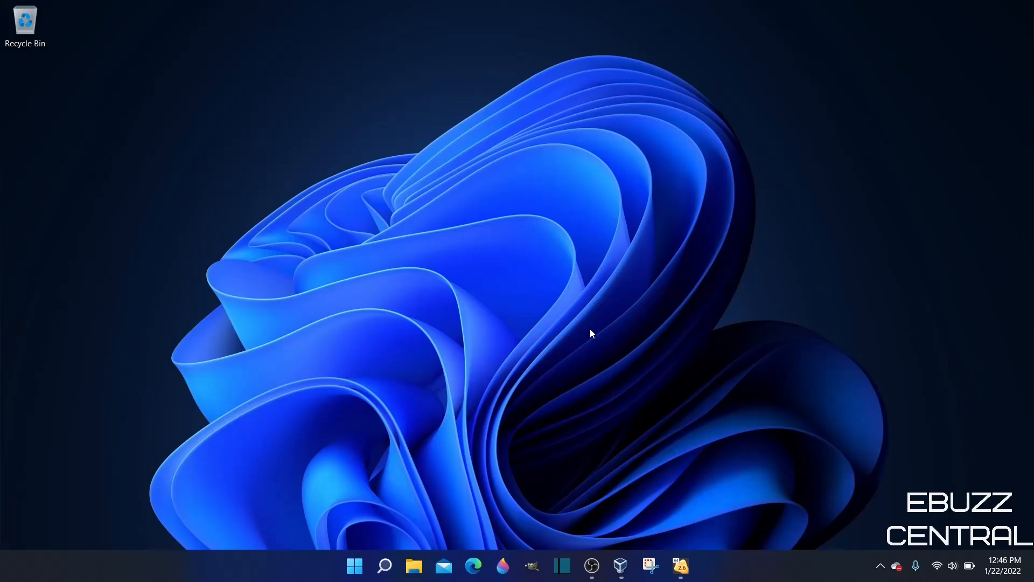
pyautogui.moveTo(617, 15)
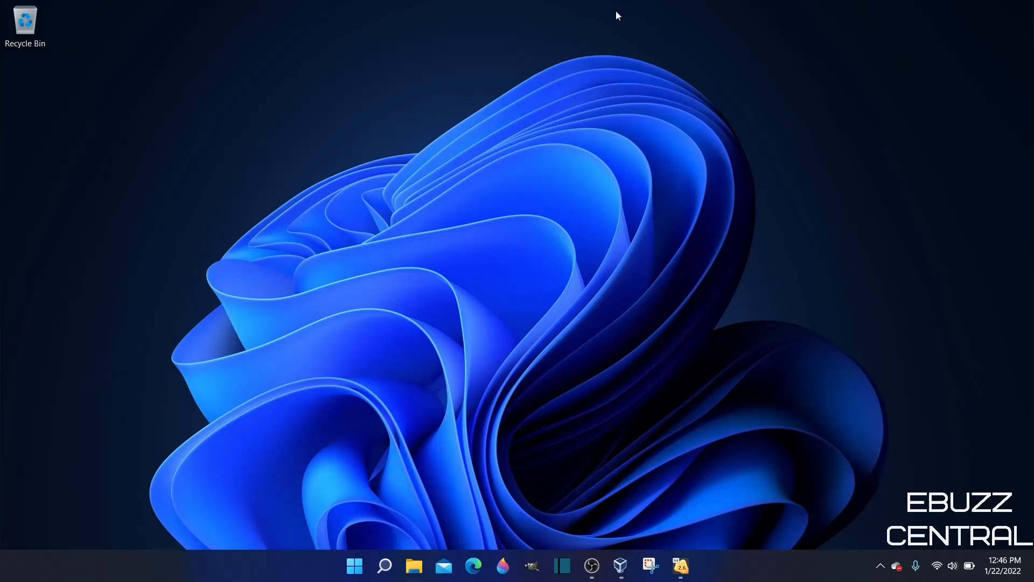
pyautogui.click(355, 565)
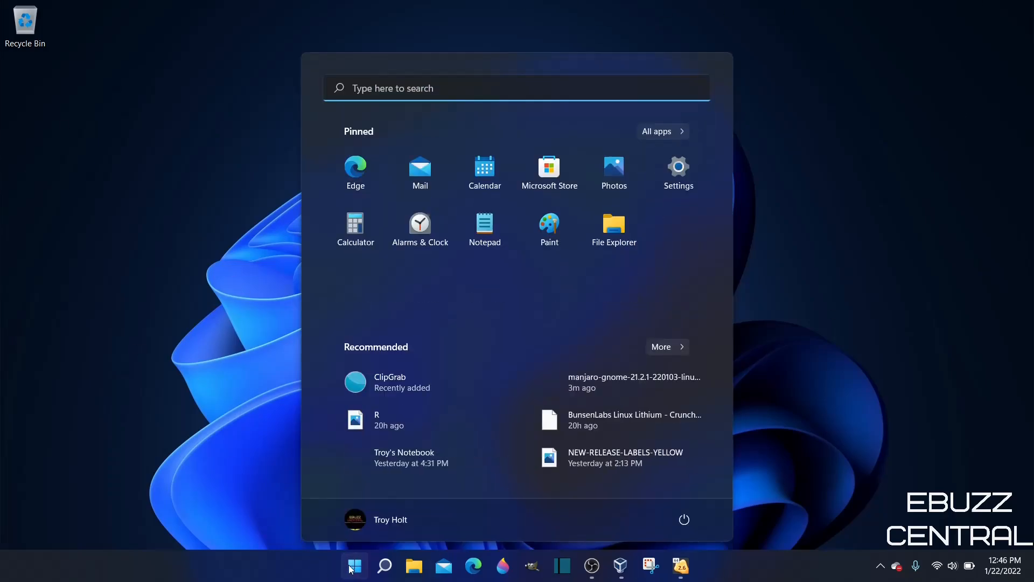
pyautogui.click(354, 566)
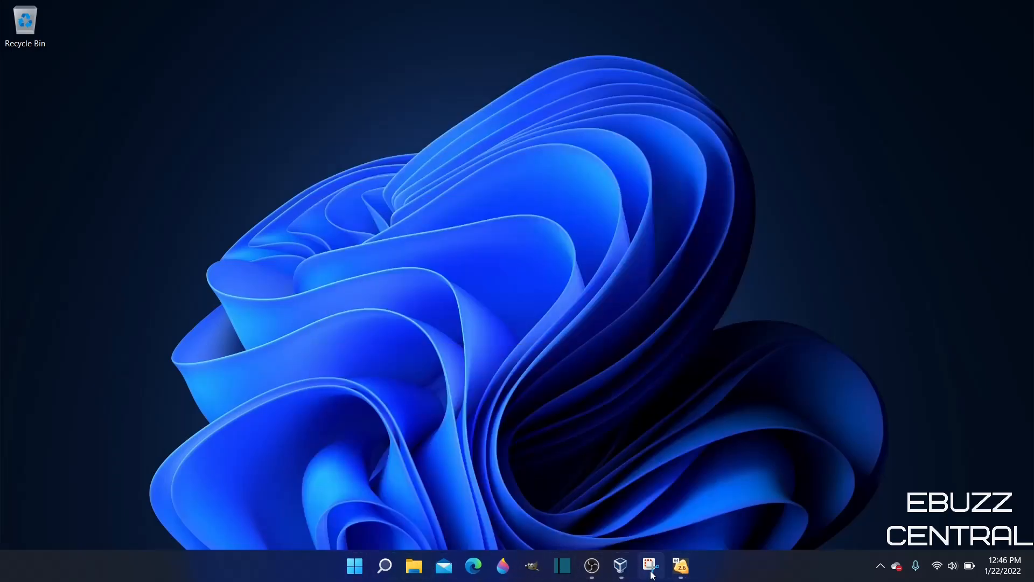
pyautogui.moveTo(649, 565)
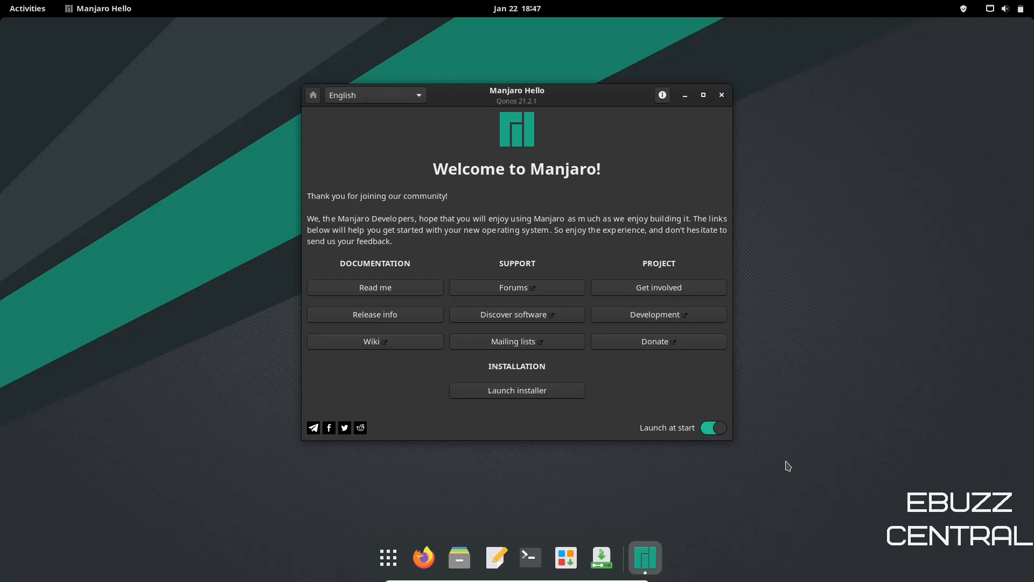
pyautogui.moveTo(749, 5)
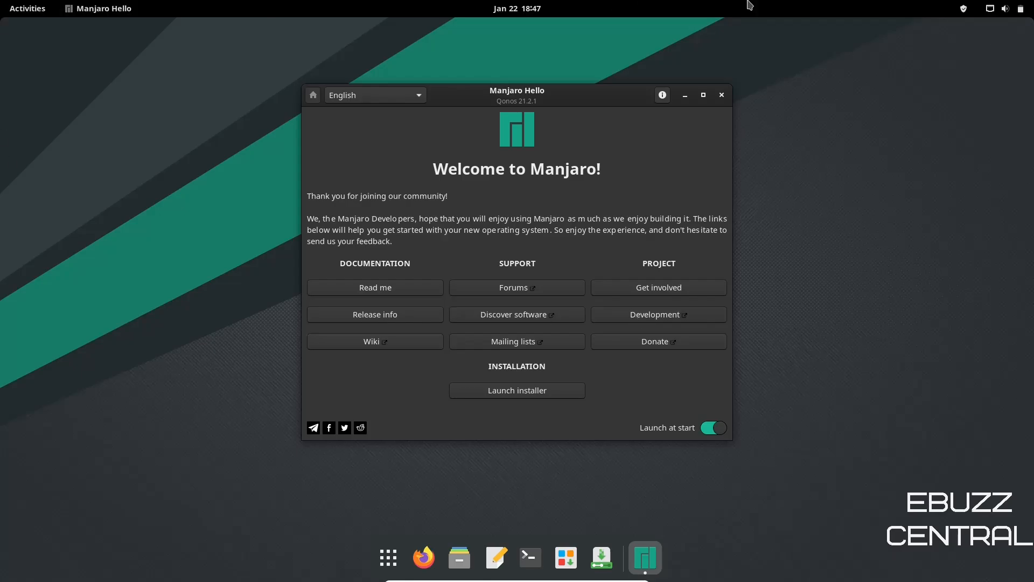
pyautogui.moveTo(496, 441)
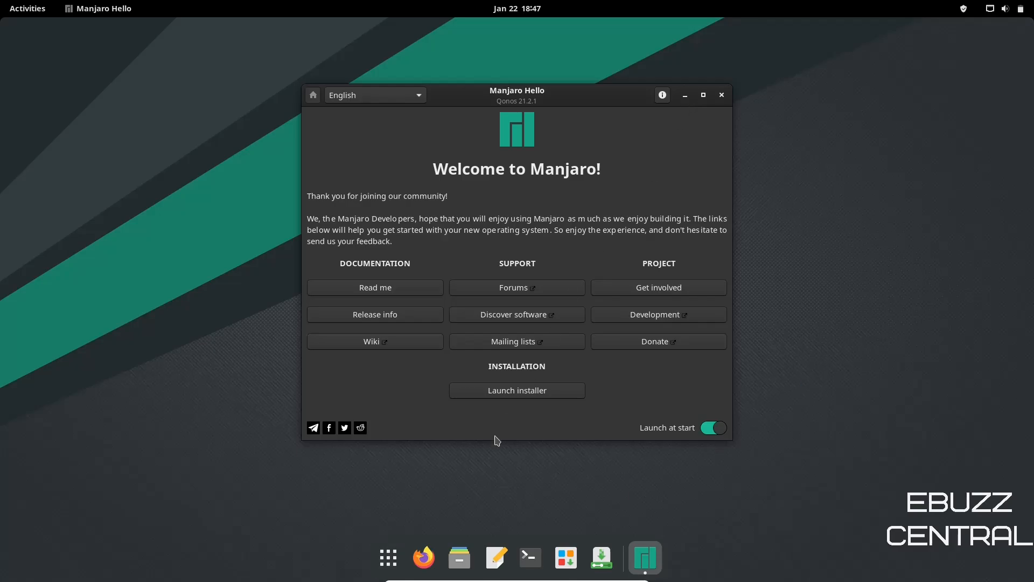
pyautogui.moveTo(665, 566)
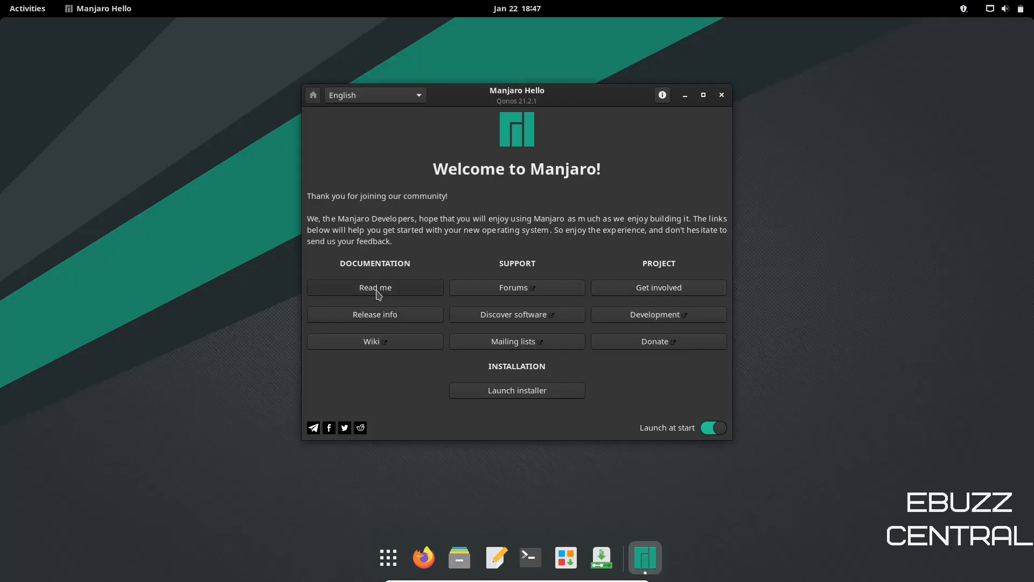
pyautogui.moveTo(374, 342)
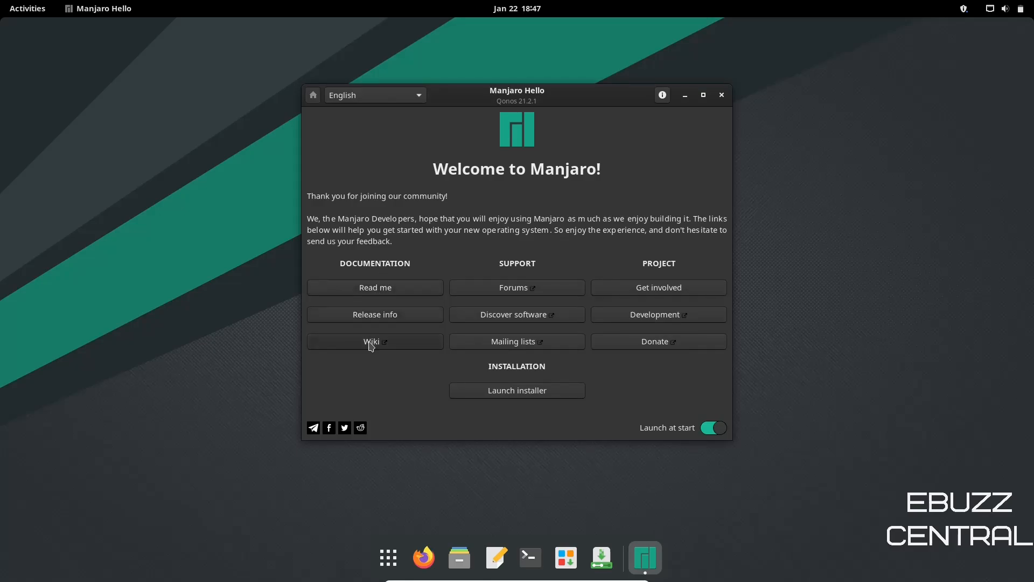
pyautogui.moveTo(516, 298)
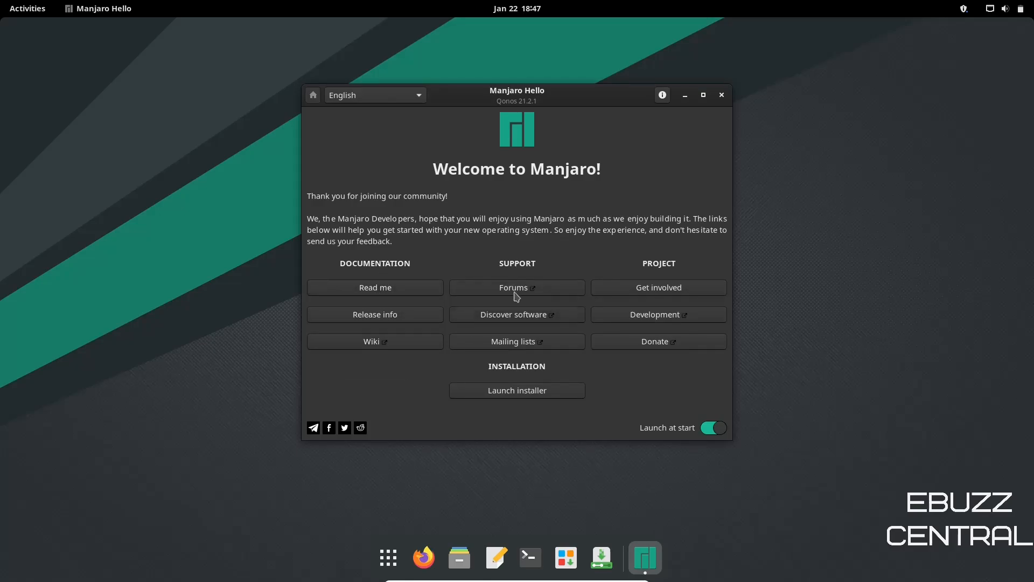
pyautogui.moveTo(627, 292)
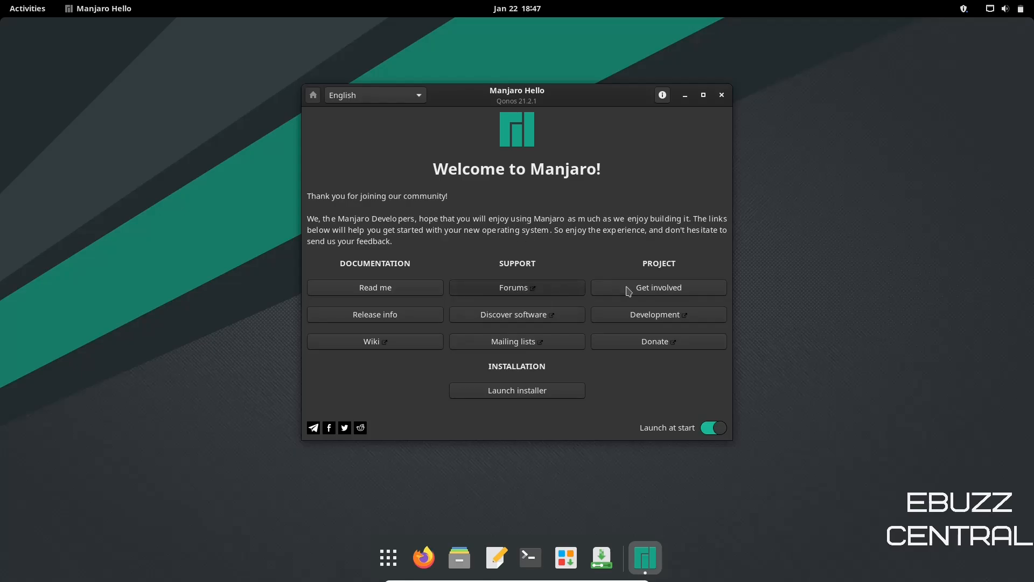
pyautogui.moveTo(650, 314)
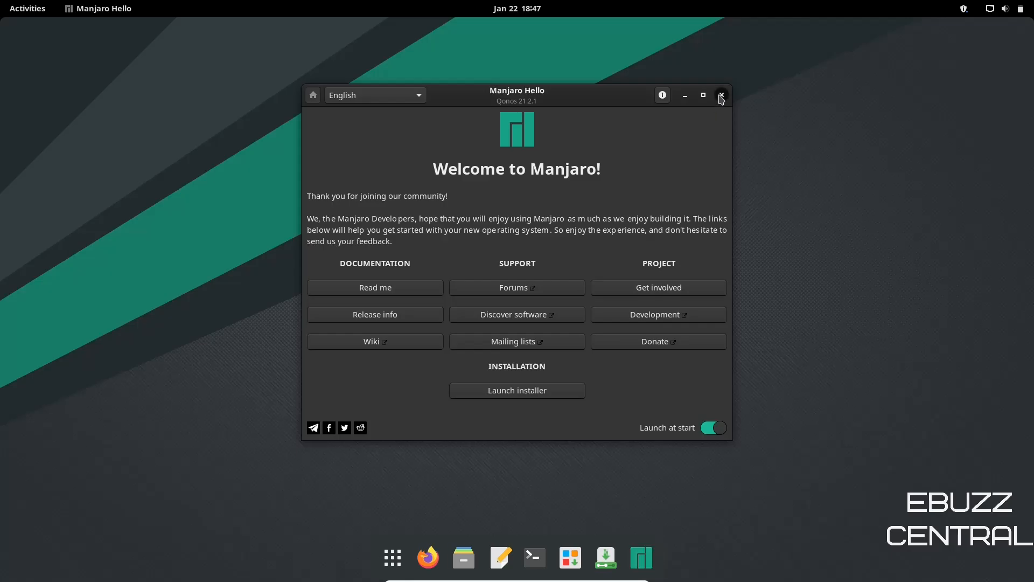
# Dismiss Manjaro Hello and browse the GNOME grid of installed applications.
pyautogui.click(721, 94)
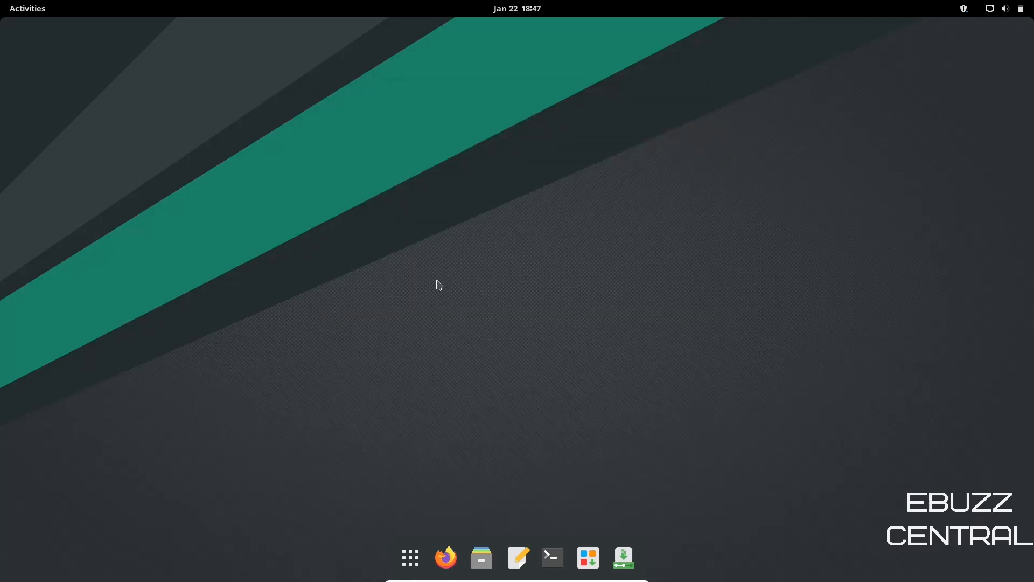
pyautogui.moveTo(577, 319)
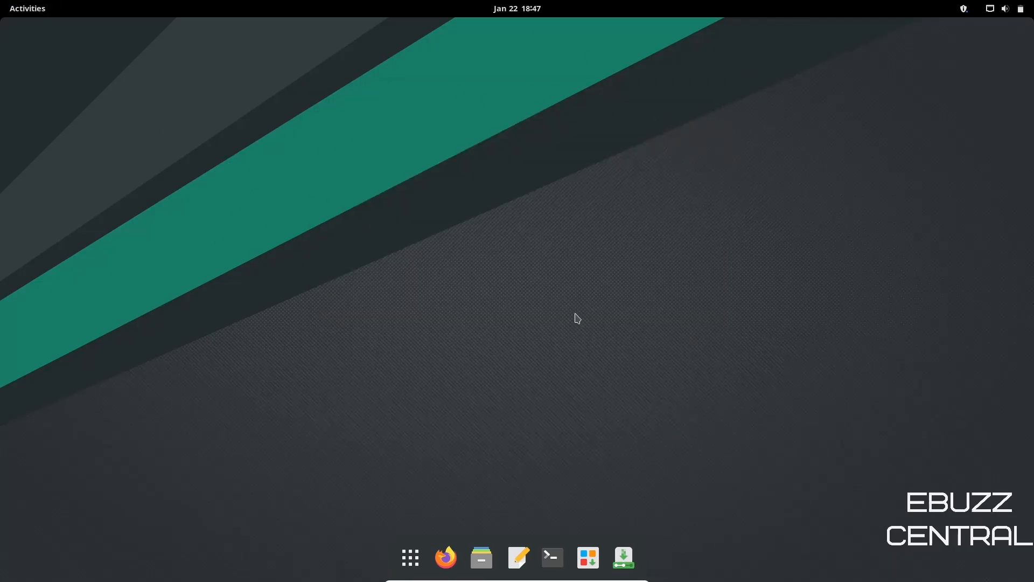
pyautogui.moveTo(378, 551)
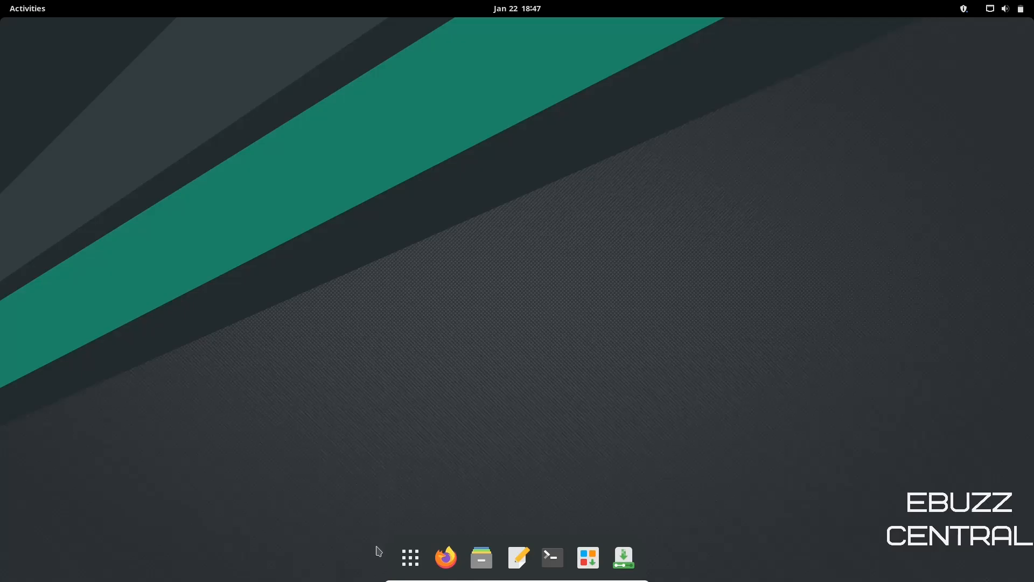
pyautogui.click(409, 557)
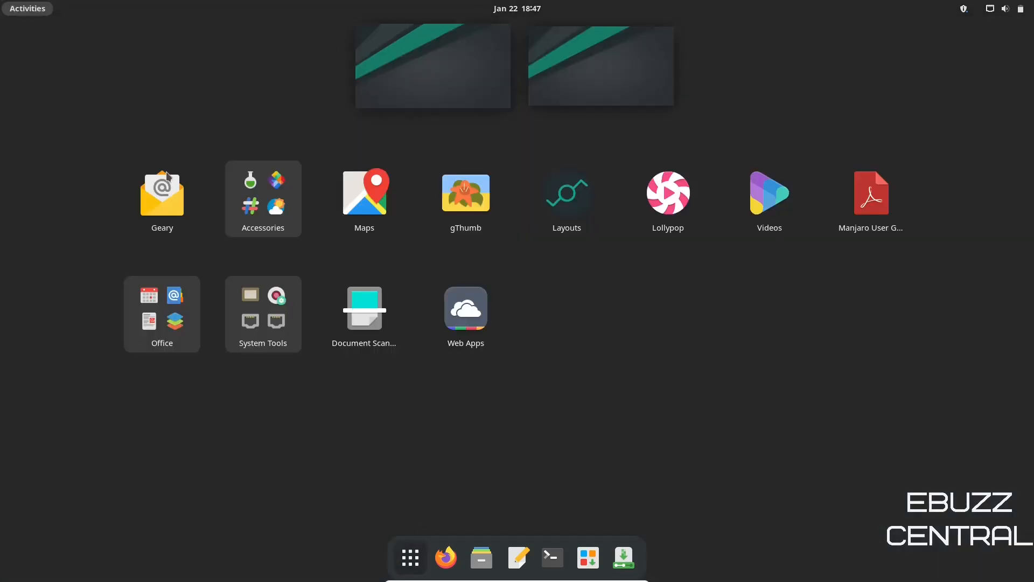
pyautogui.moveTo(428, 186)
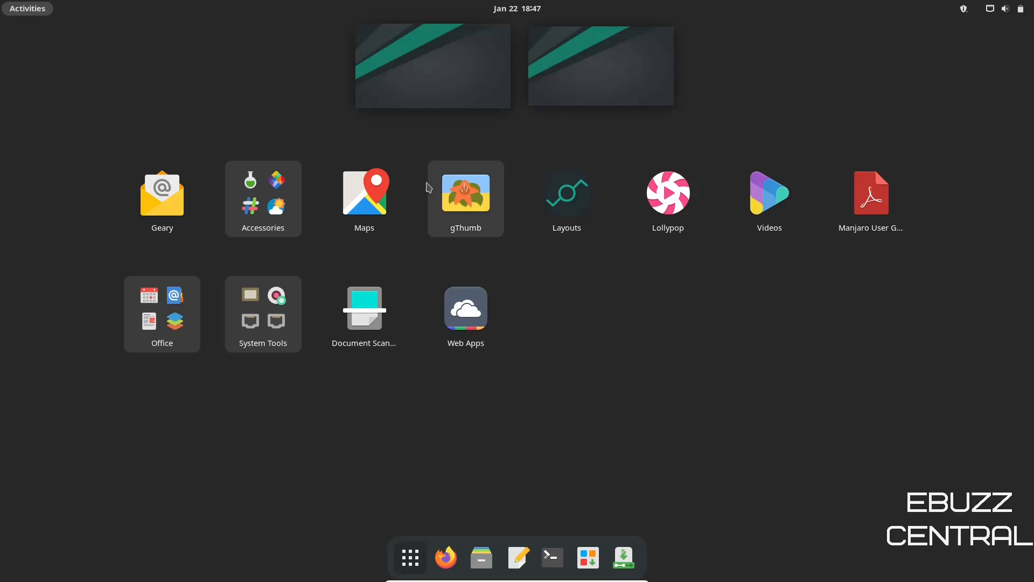
pyautogui.moveTo(588, 73)
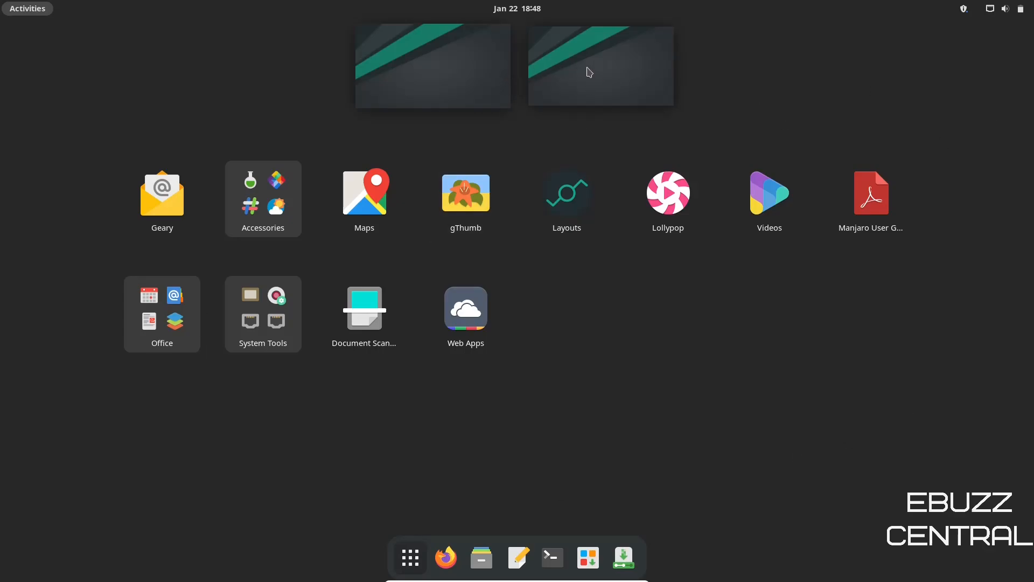
pyautogui.moveTo(631, 53)
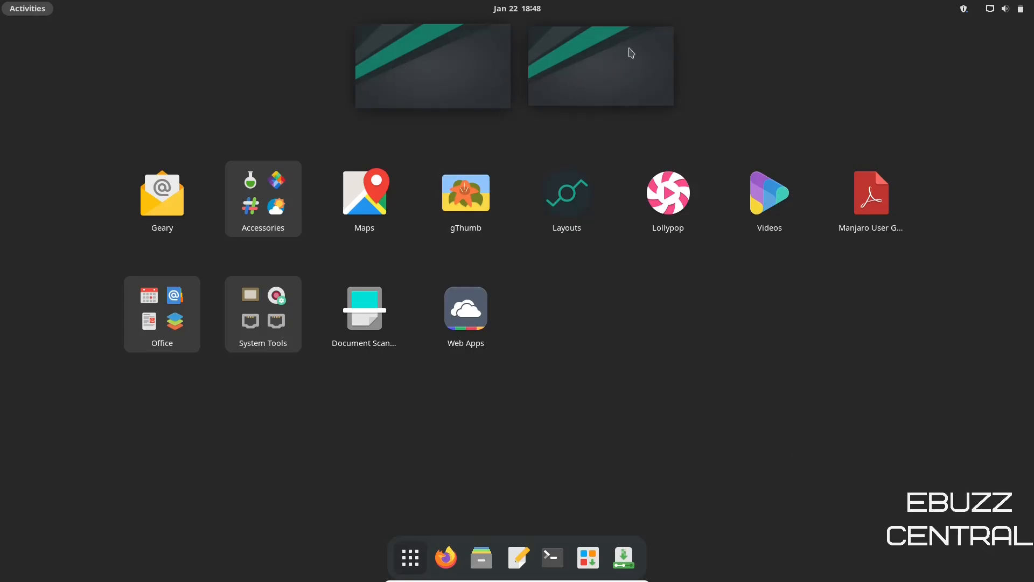
pyautogui.moveTo(579, 66)
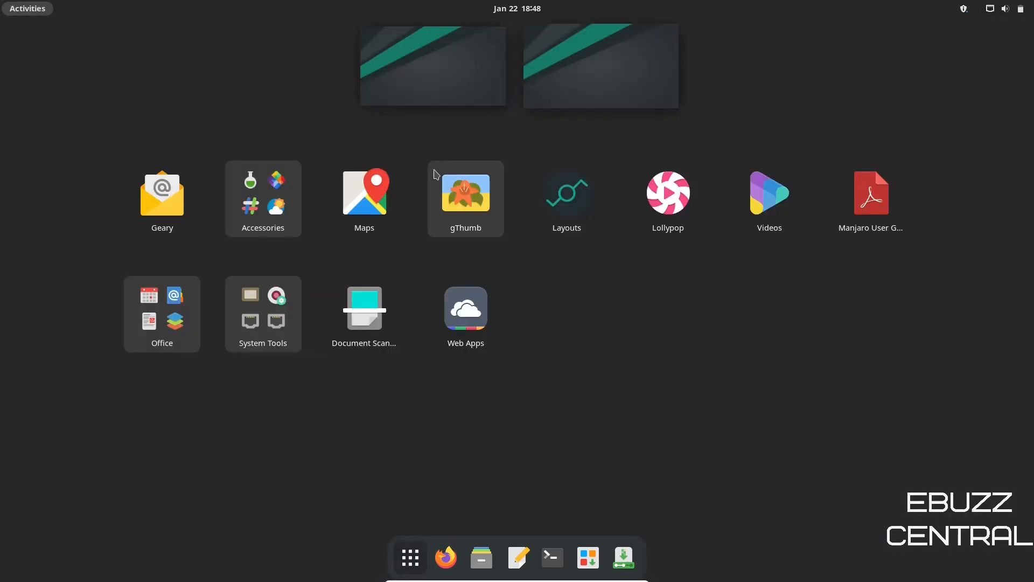
pyautogui.click(579, 396)
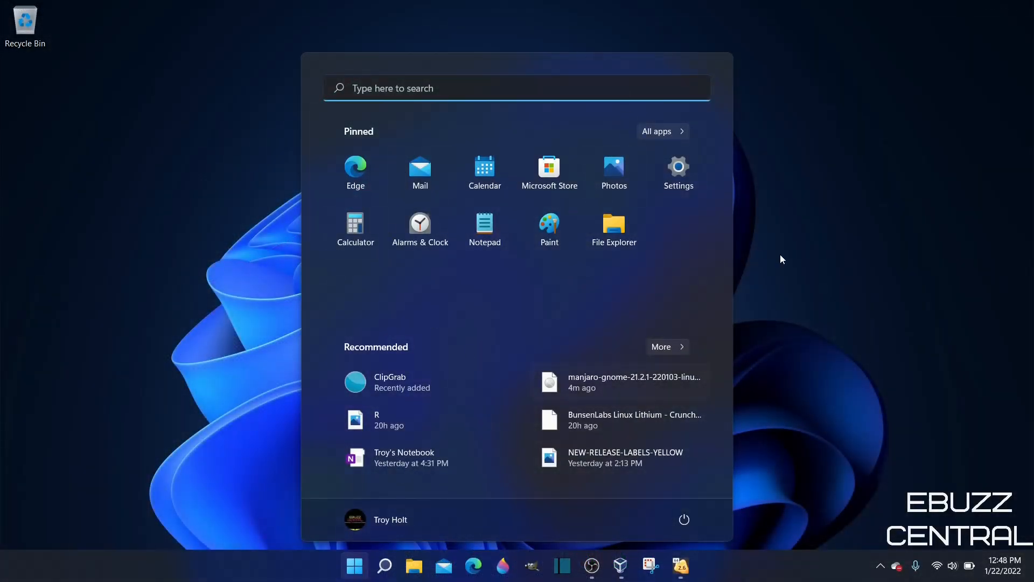
pyautogui.click(663, 132)
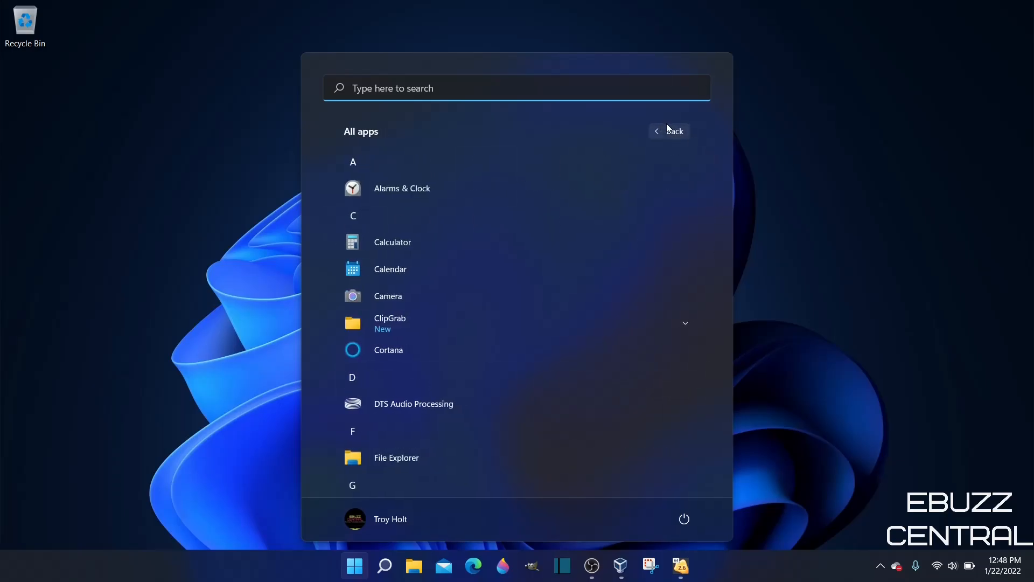
pyautogui.click(668, 130)
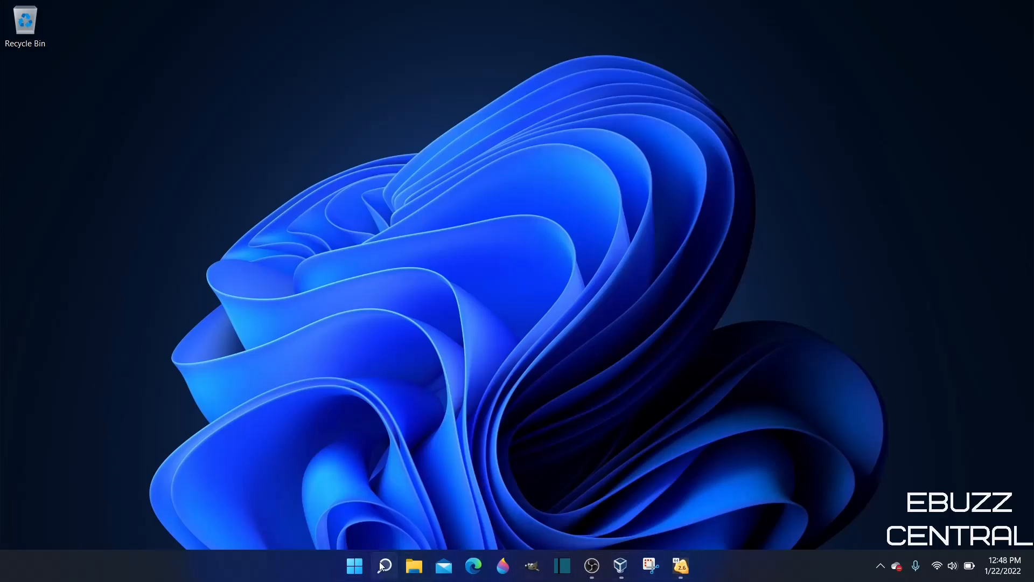
pyautogui.moveTo(767, 423)
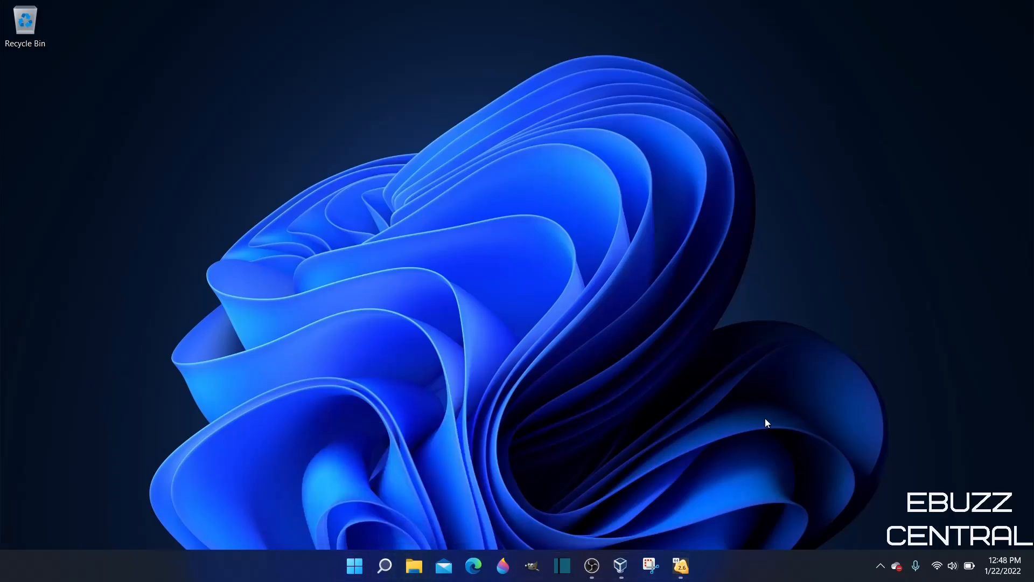
pyautogui.moveTo(754, 177)
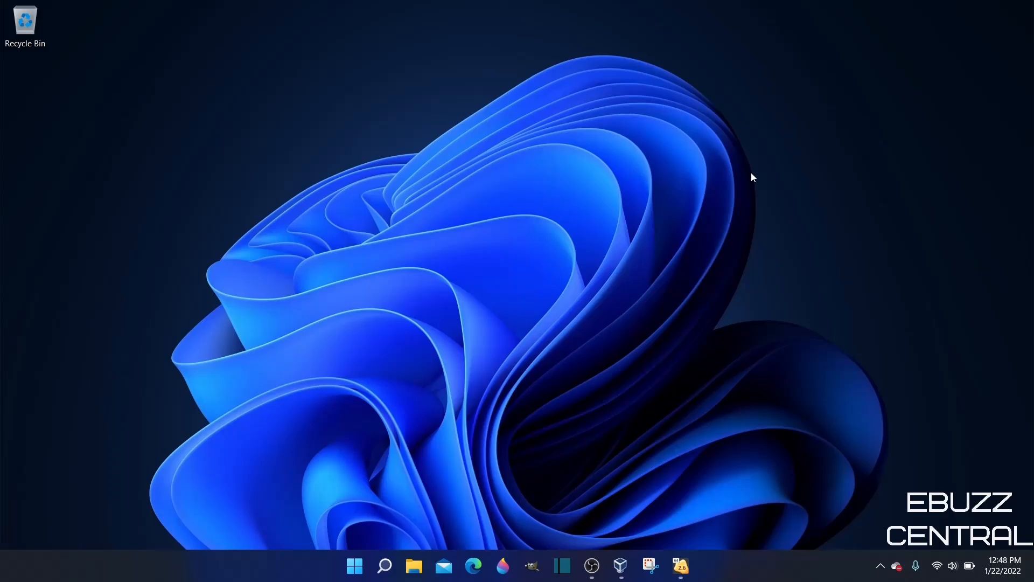
pyautogui.moveTo(685, 463)
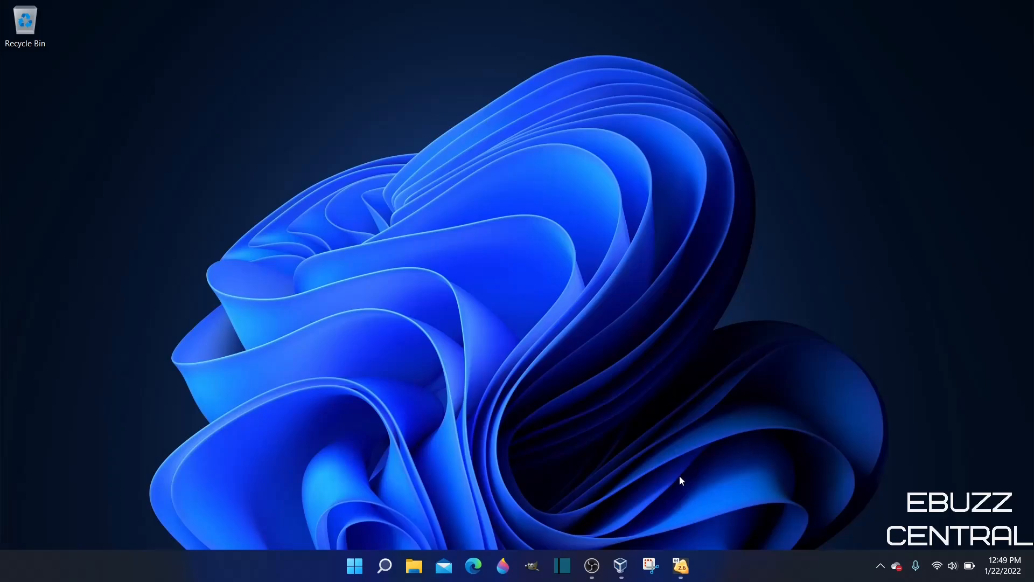
pyautogui.moveTo(693, 544)
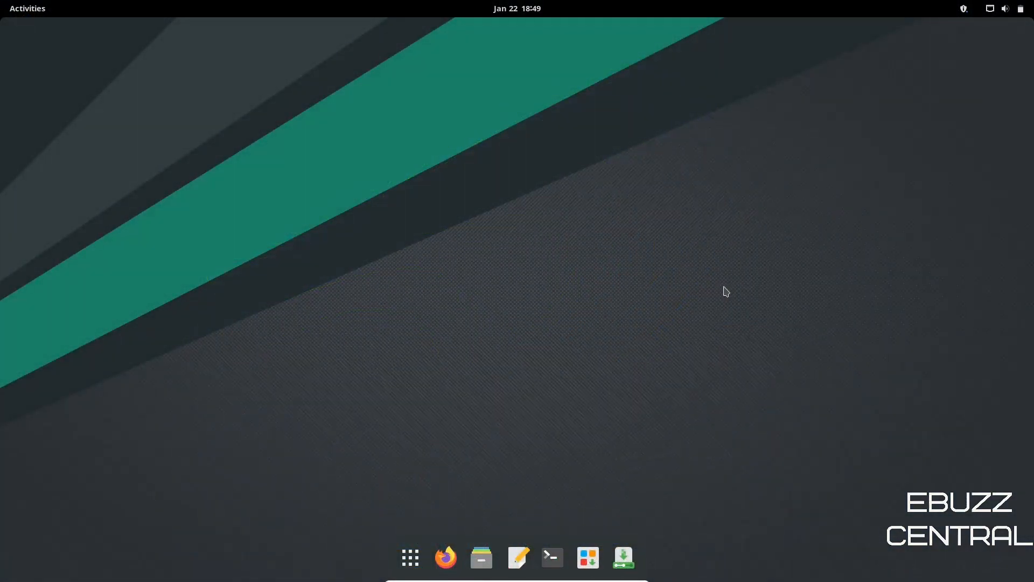
pyautogui.moveTo(551, 557)
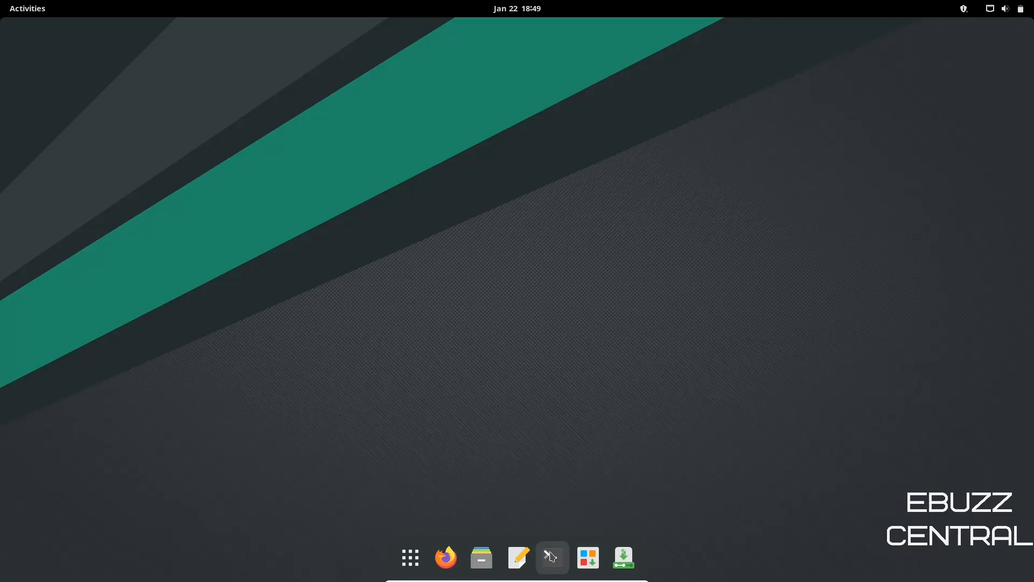
pyautogui.click(552, 557)
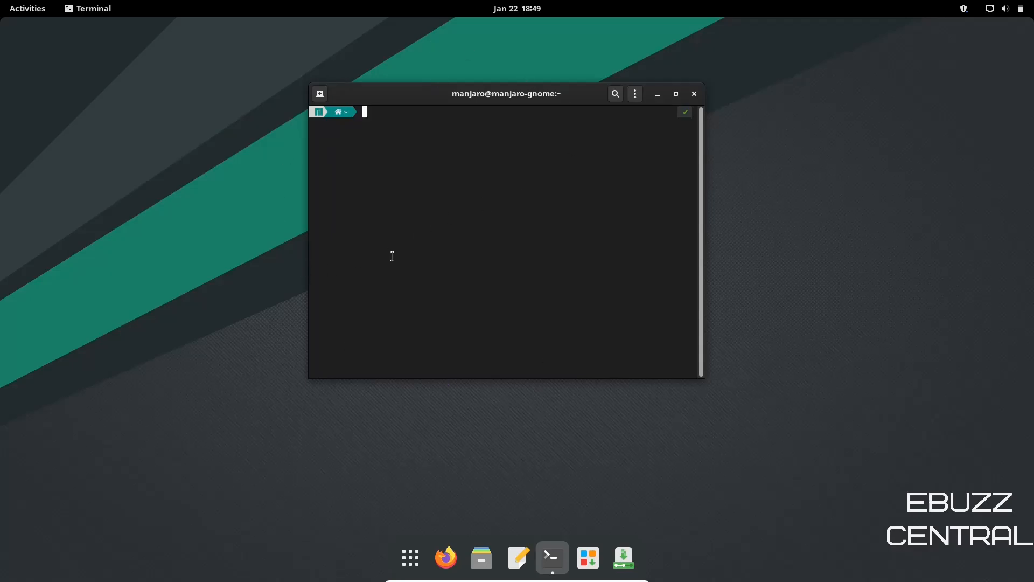
pyautogui.moveTo(415, 290)
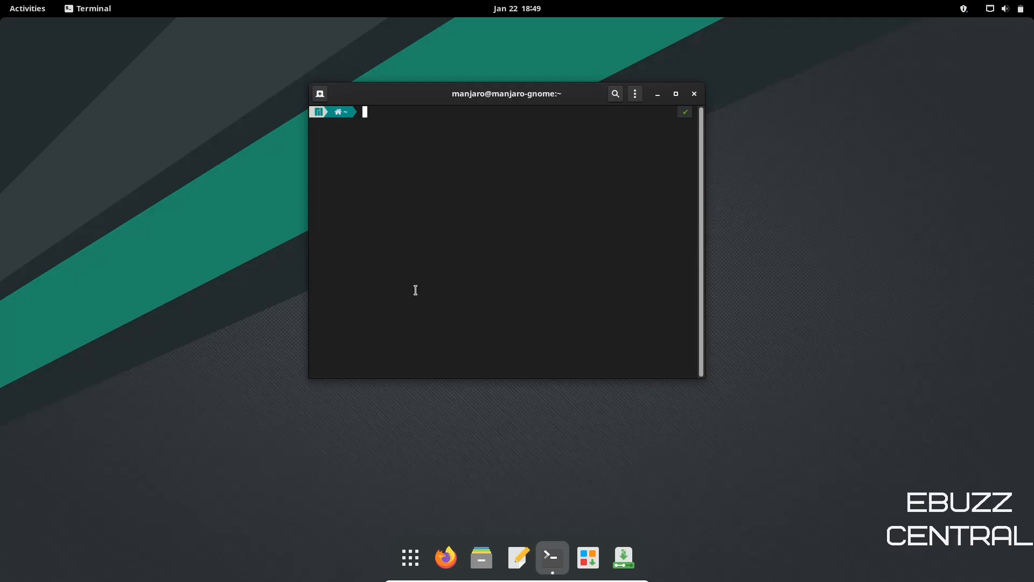
pyautogui.moveTo(438, 110)
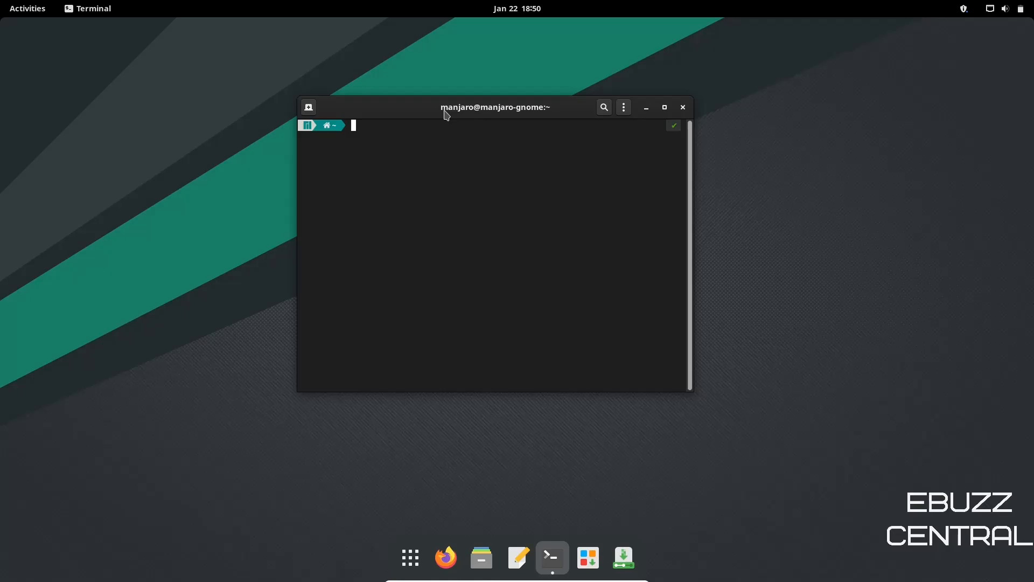
pyautogui.moveTo(491, 113)
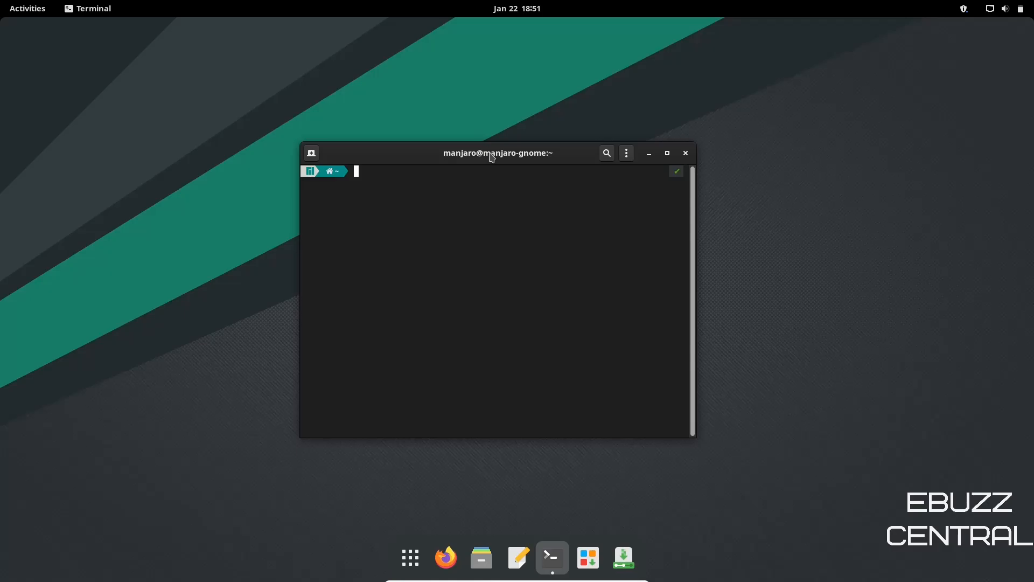
pyautogui.moveTo(765, 175)
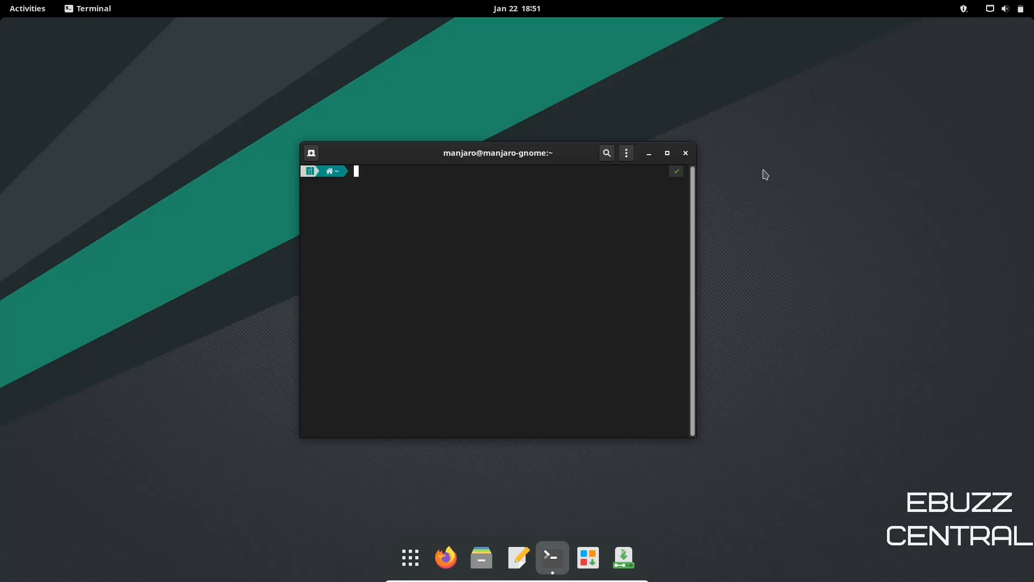
pyautogui.click(685, 152)
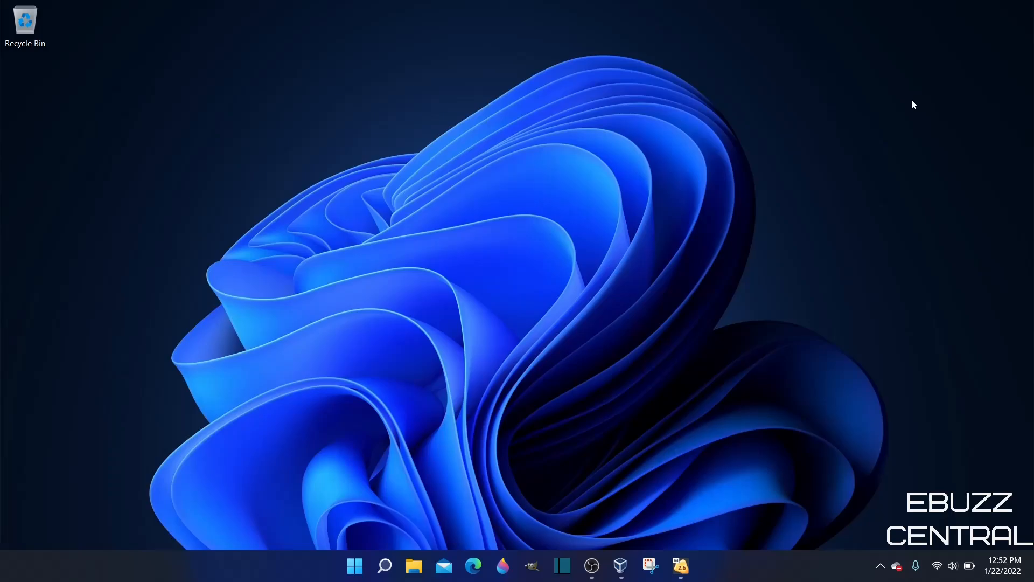
pyautogui.moveTo(735, 352)
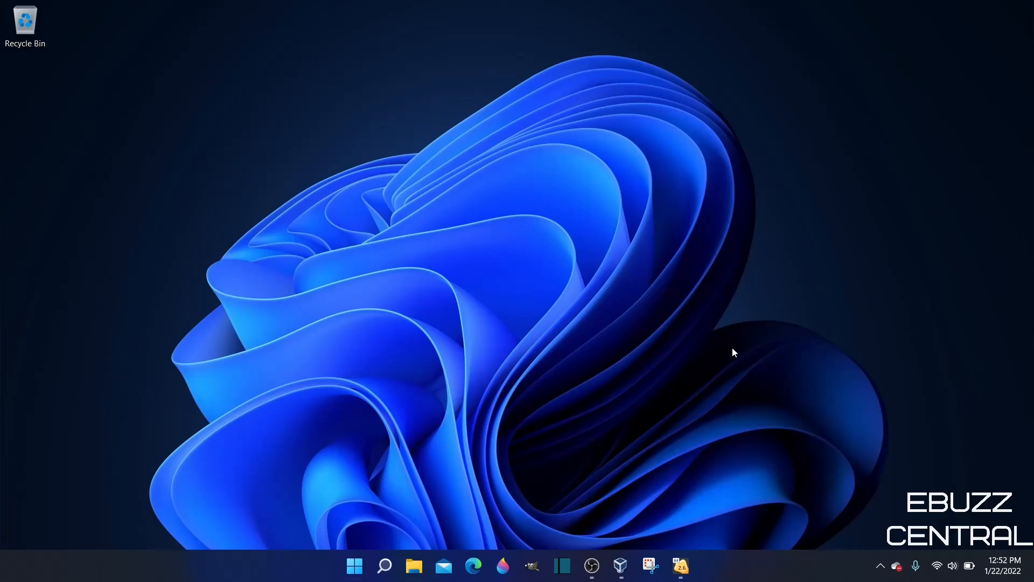
pyautogui.moveTo(354, 566)
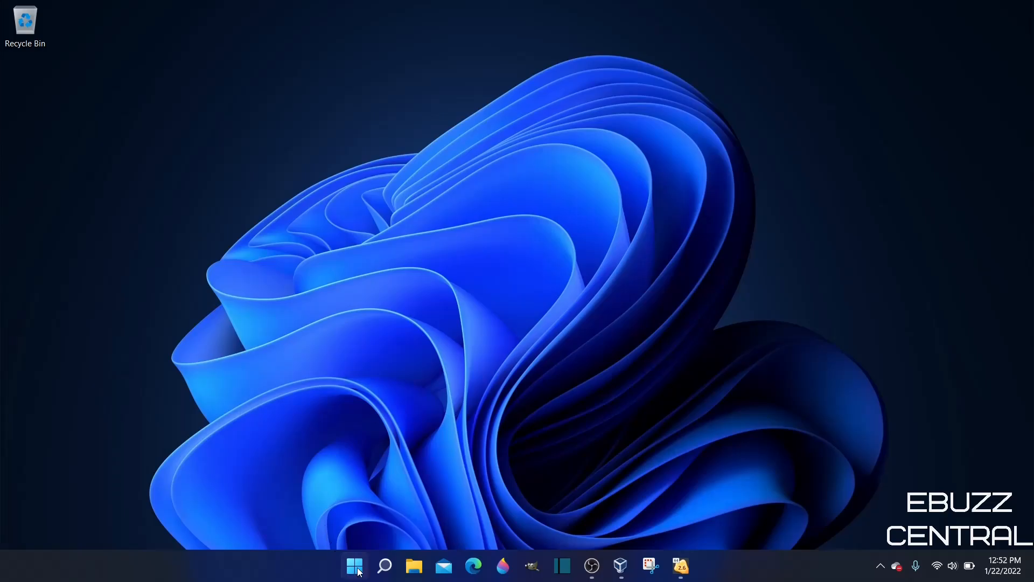
# Launch Microsoft Store from Start, search it for gimp, then move to the web browser.
pyautogui.click(355, 566)
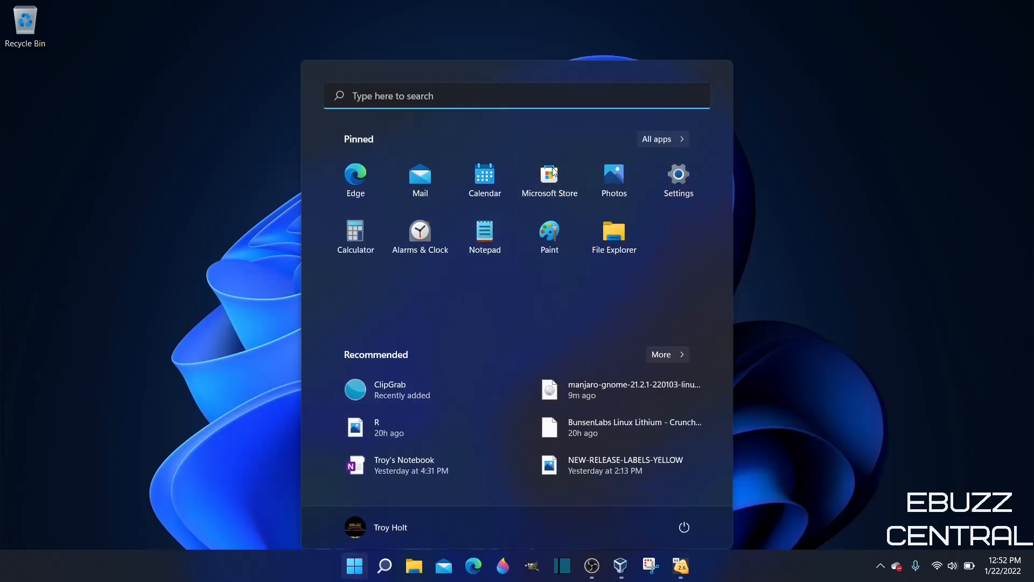
pyautogui.click(549, 177)
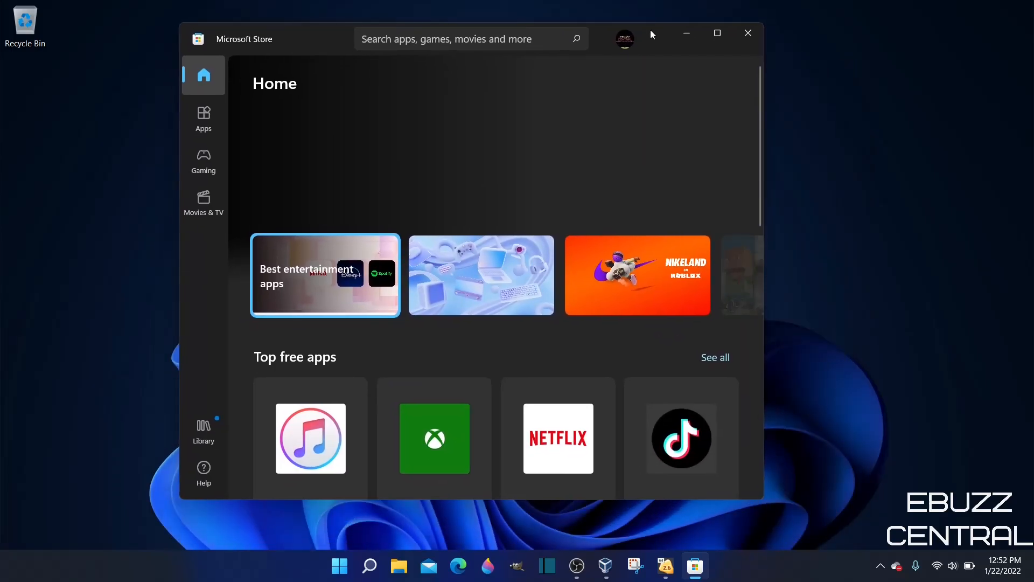
pyautogui.write('gimp')
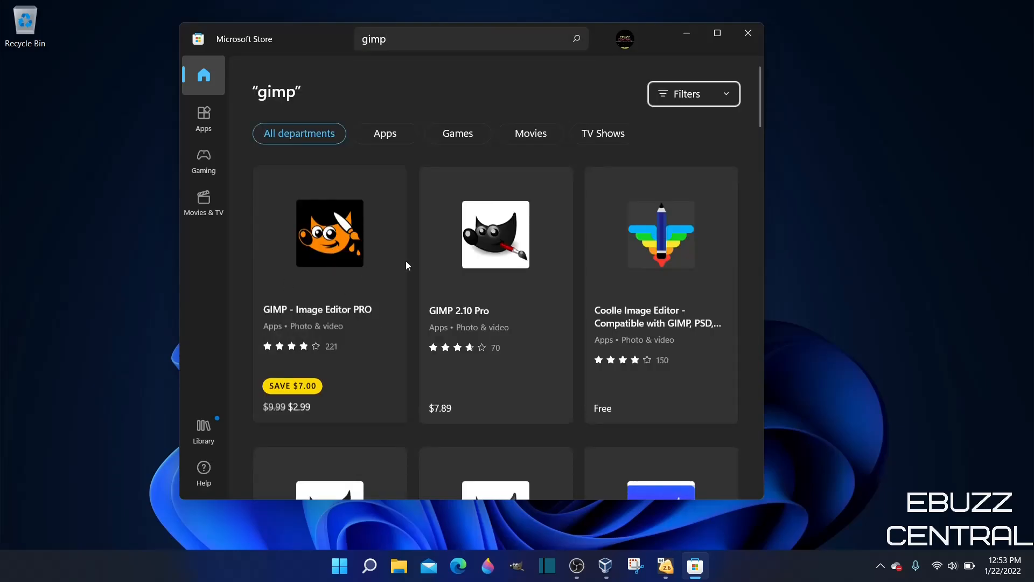
pyautogui.moveTo(343, 307)
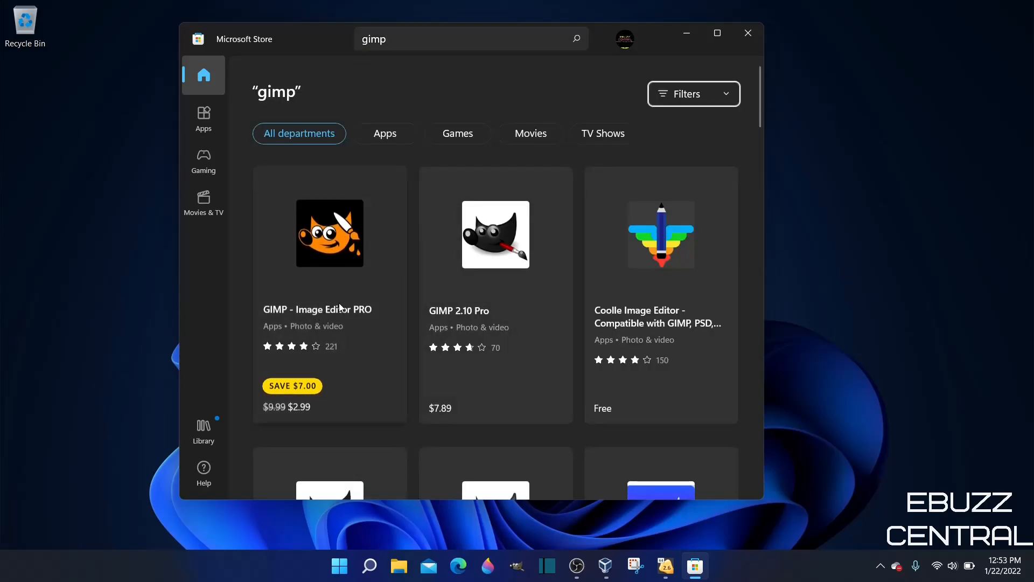
pyautogui.moveTo(411, 396)
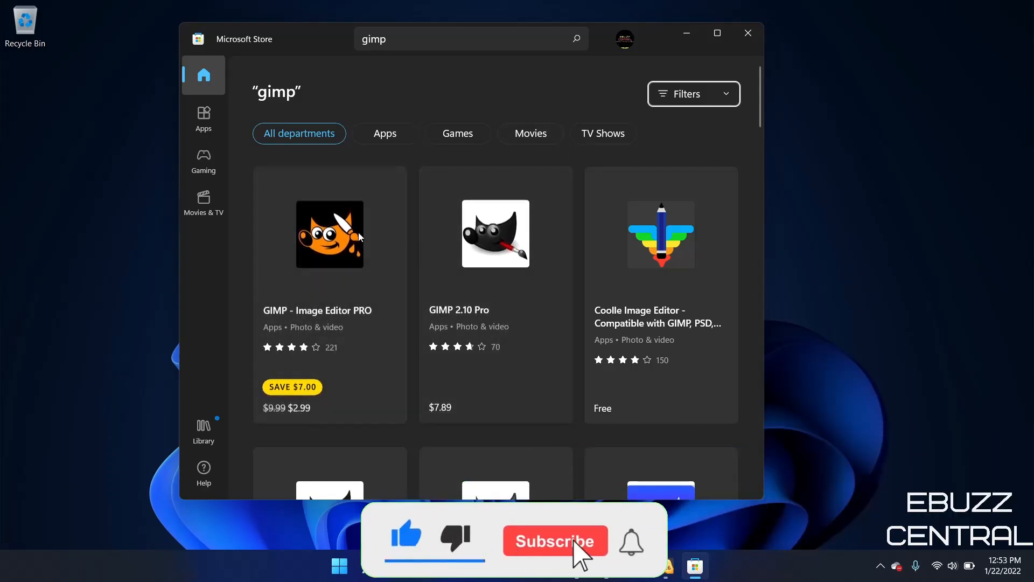
pyautogui.click(555, 540)
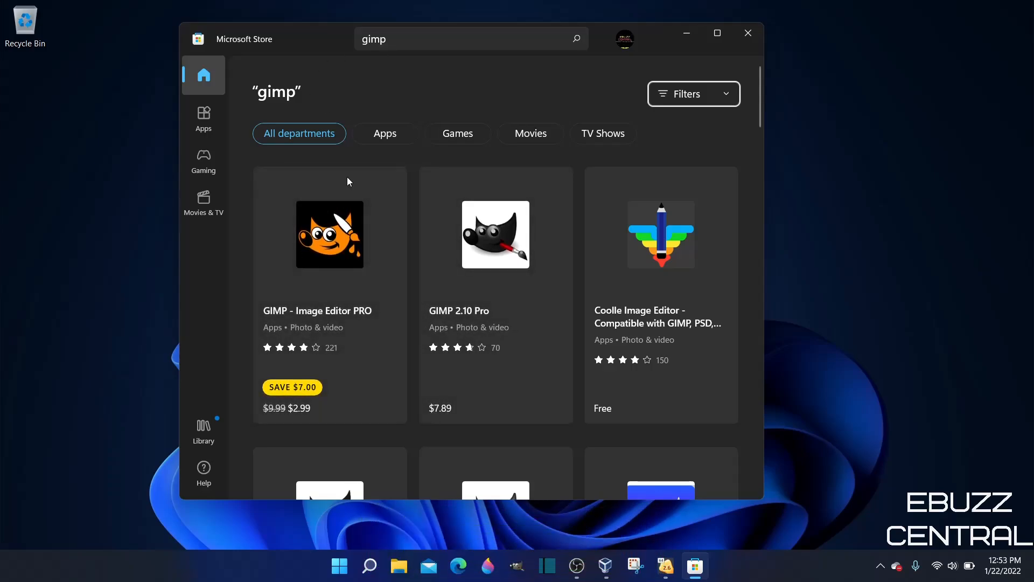
pyautogui.click(457, 566)
pyautogui.write('gimp')
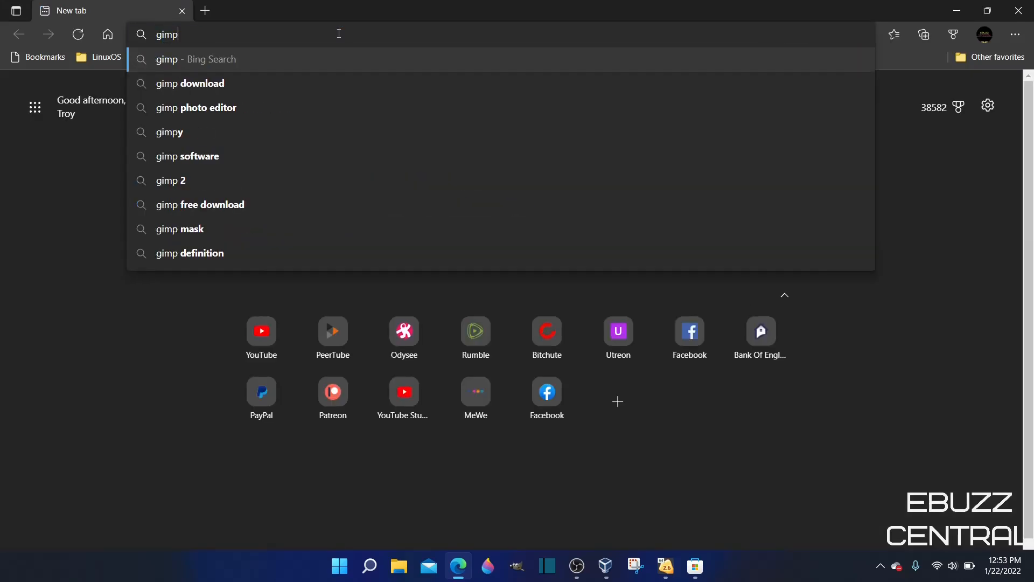
# Run the Bing search for gimp in Edge, then return to the Store's GIMP results.
pyautogui.press('Return')
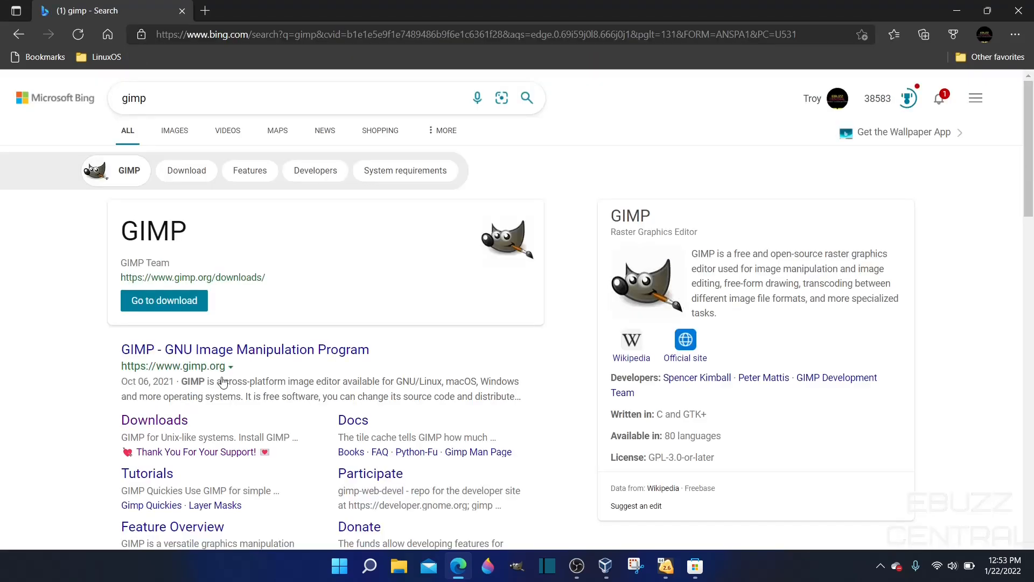
pyautogui.click(245, 349)
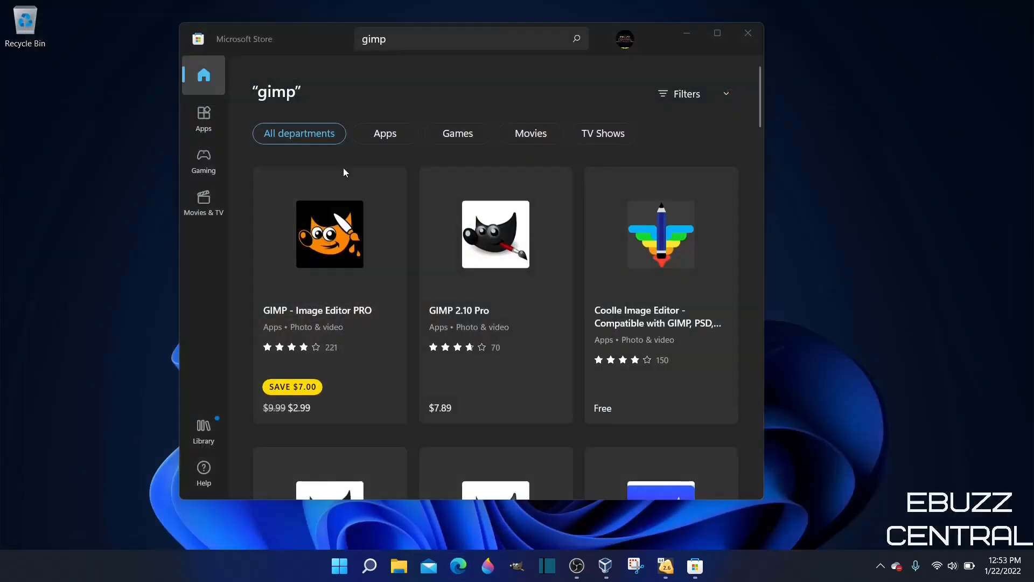
pyautogui.moveTo(398, 332)
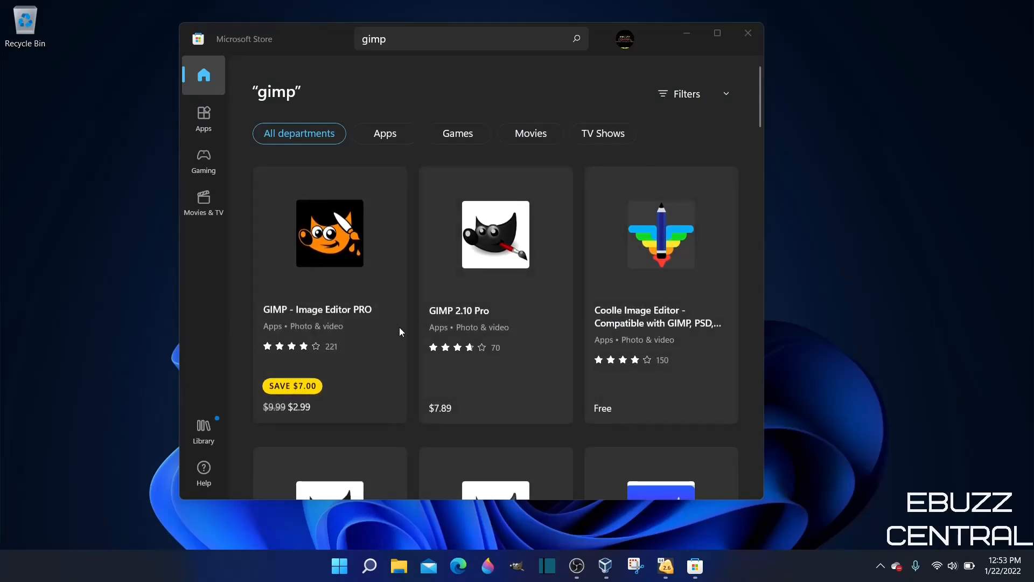
pyautogui.moveTo(410, 302)
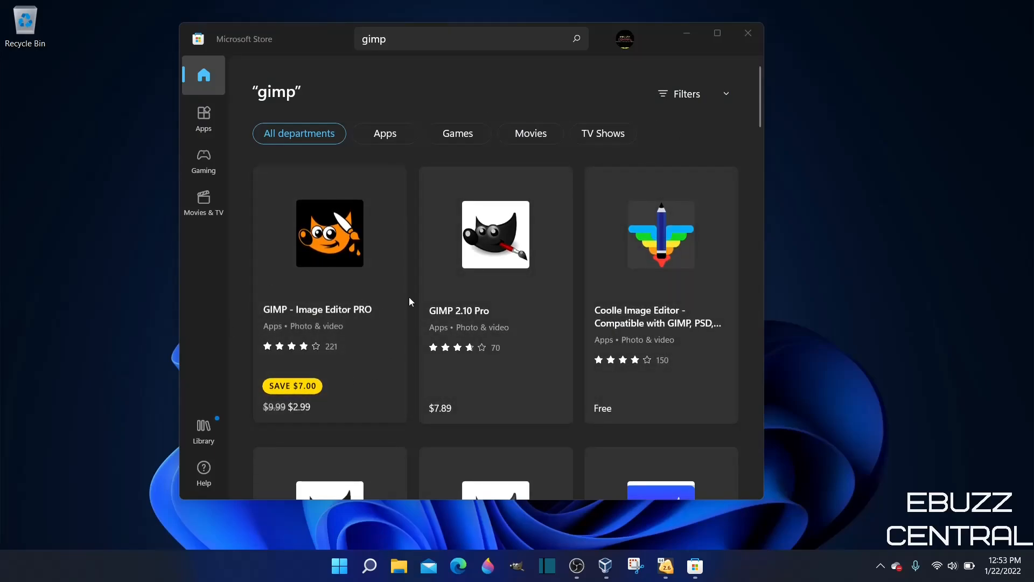
pyautogui.moveTo(452, 242)
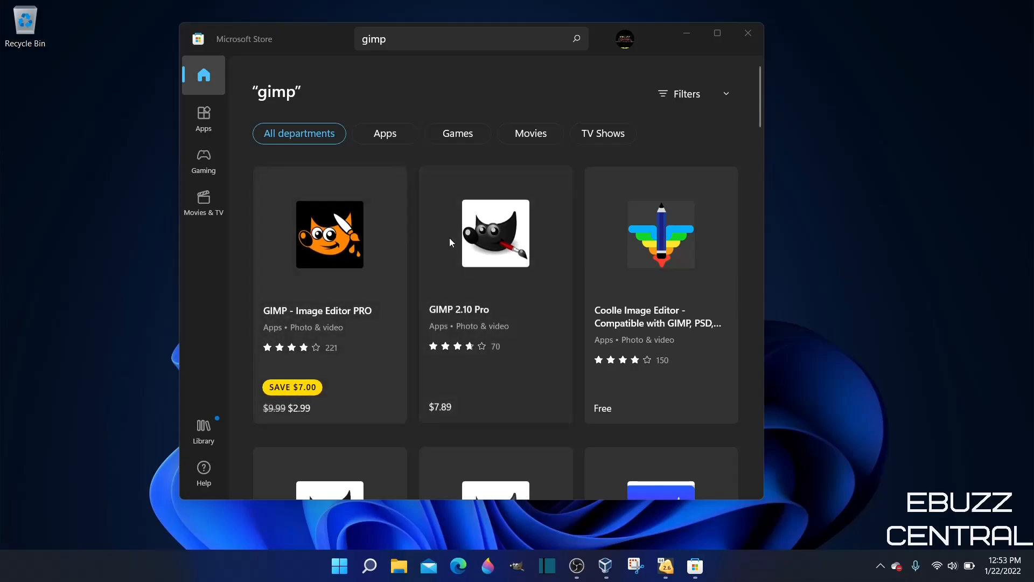
pyautogui.scroll(-3)
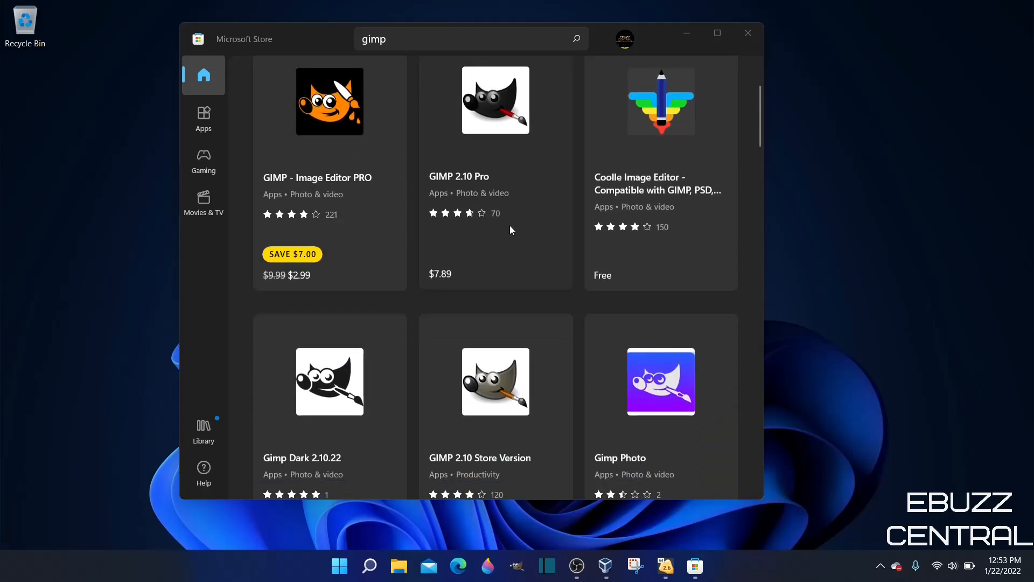
pyautogui.scroll(-3)
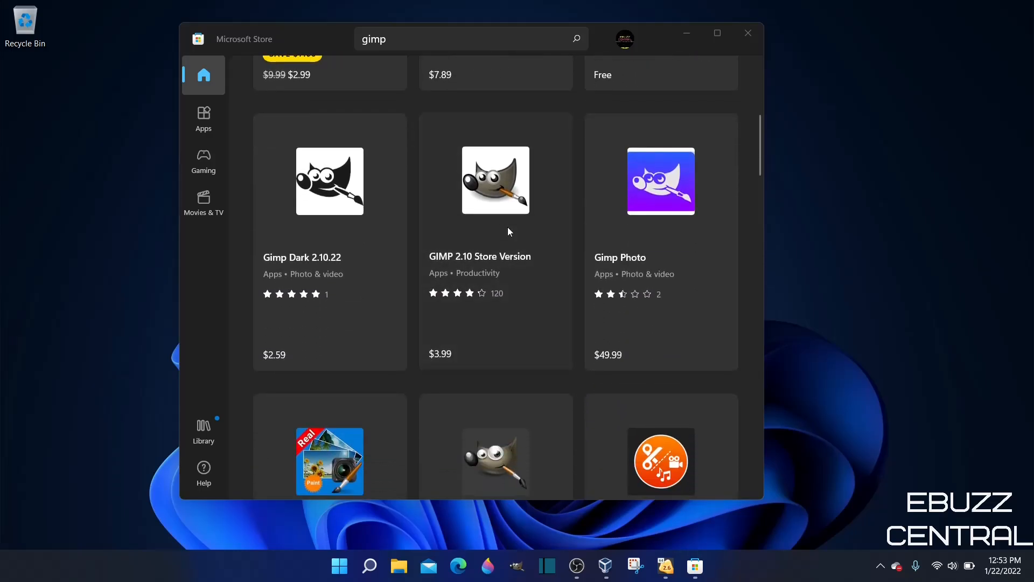
pyautogui.scroll(3)
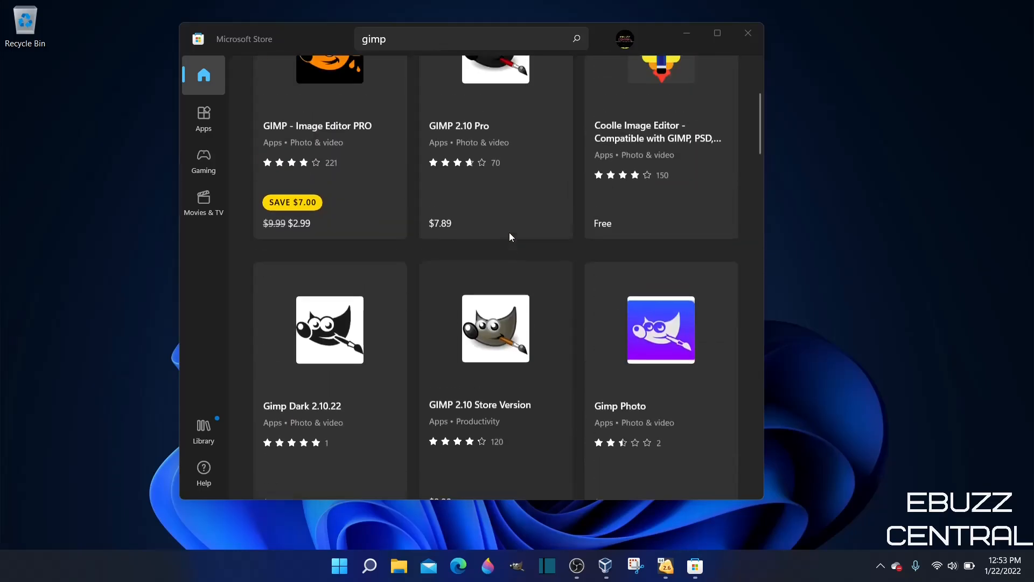
pyautogui.scroll(3)
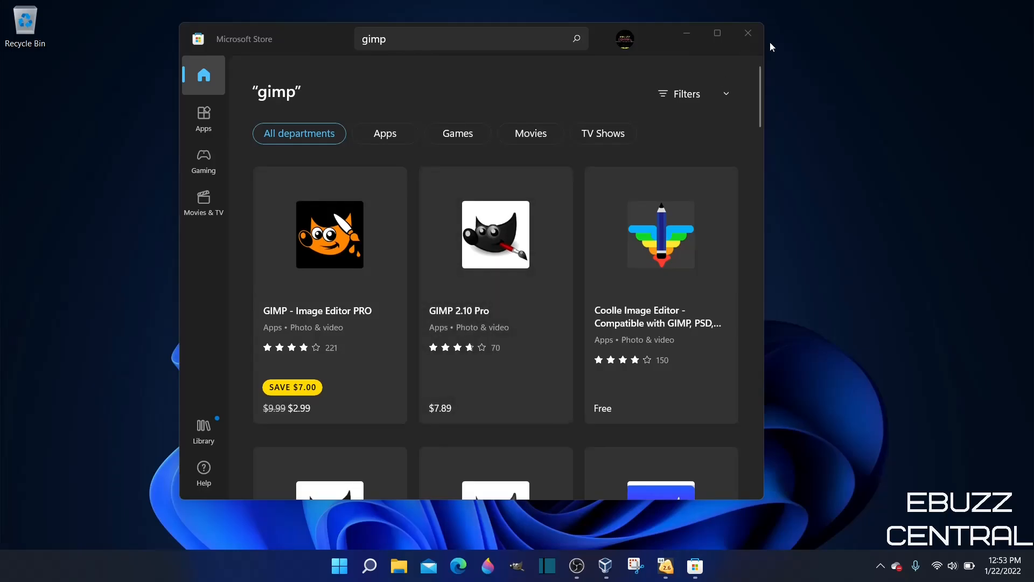
# Close the Microsoft Store window, leaving the empty Windows 11 desktop.
pyautogui.click(748, 33)
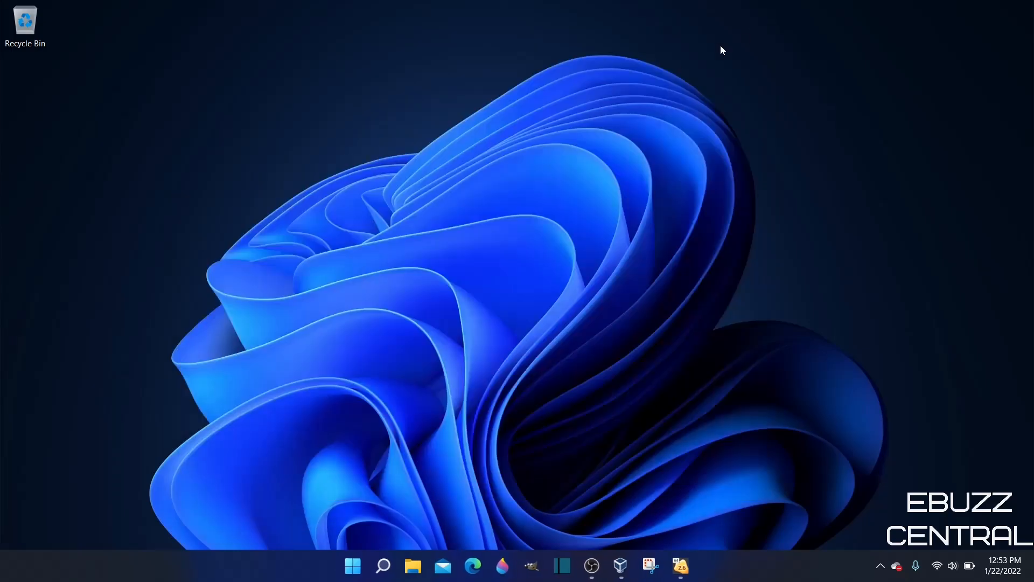
pyautogui.moveTo(462, 360)
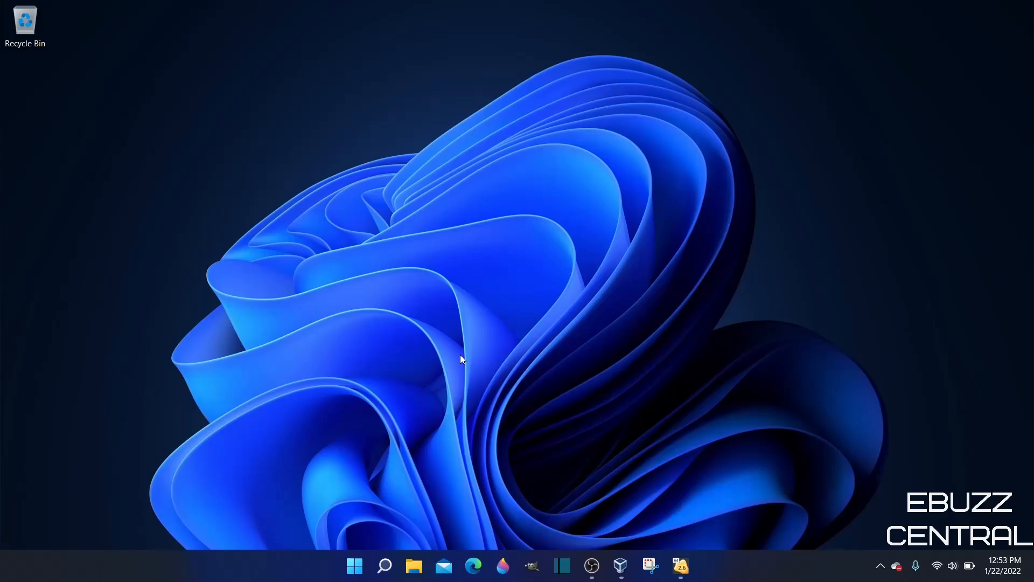
pyautogui.moveTo(656, 534)
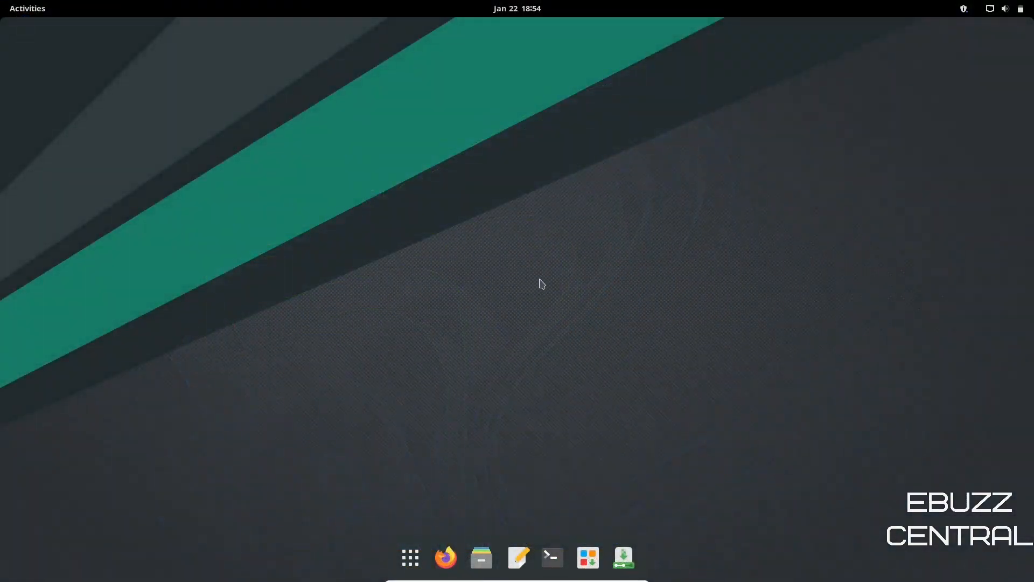
# Find Add/Remove Software by searching 'soft' in the GNOME launcher and start it.
pyautogui.click(410, 557)
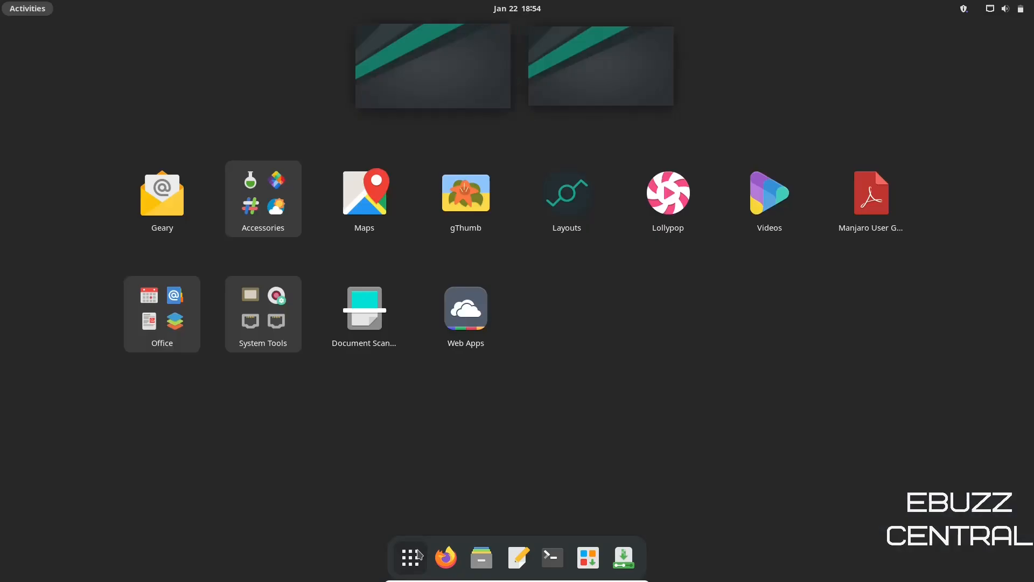
pyautogui.moveTo(455, 50)
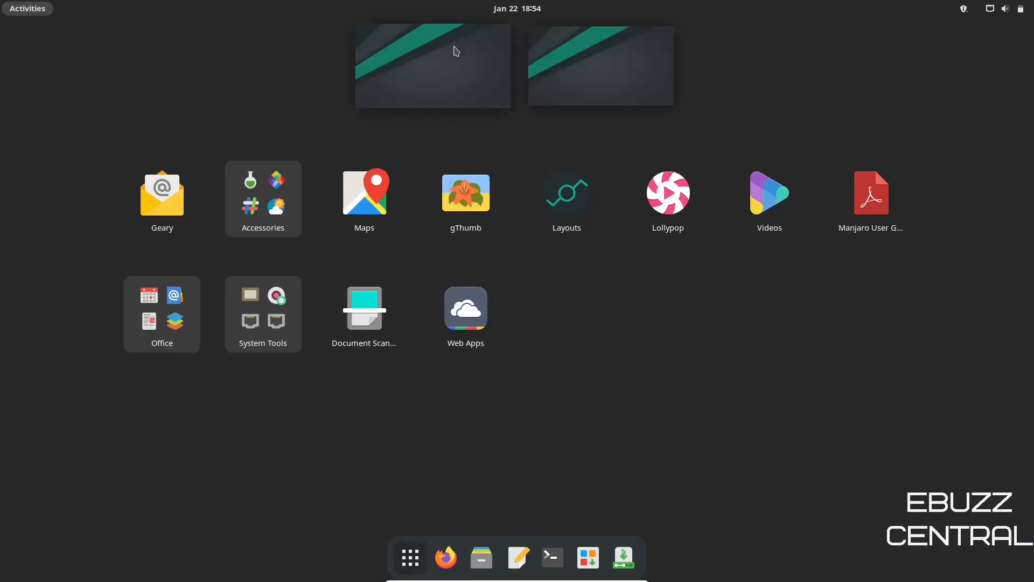
pyautogui.write('s')
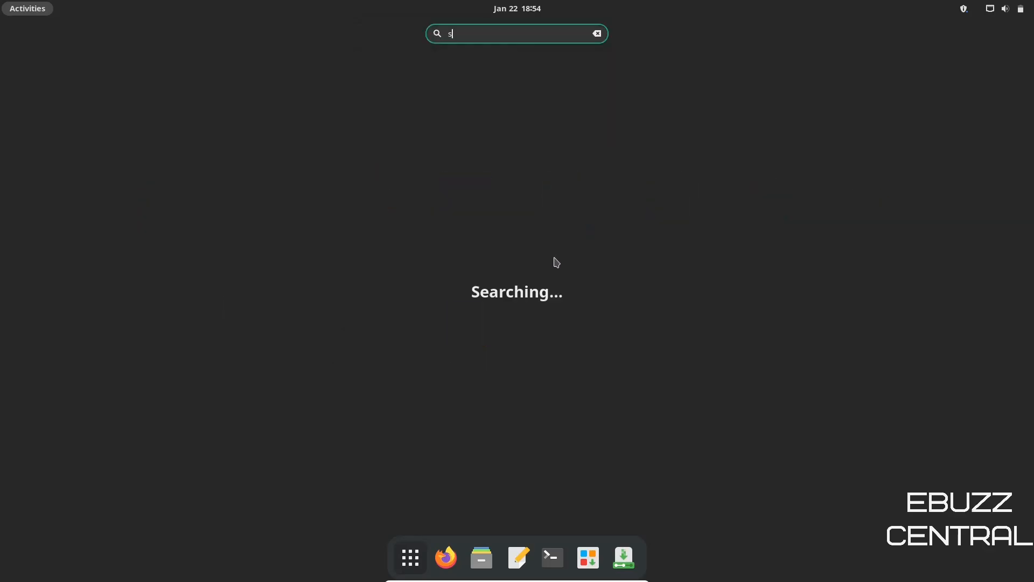
pyautogui.write('oft')
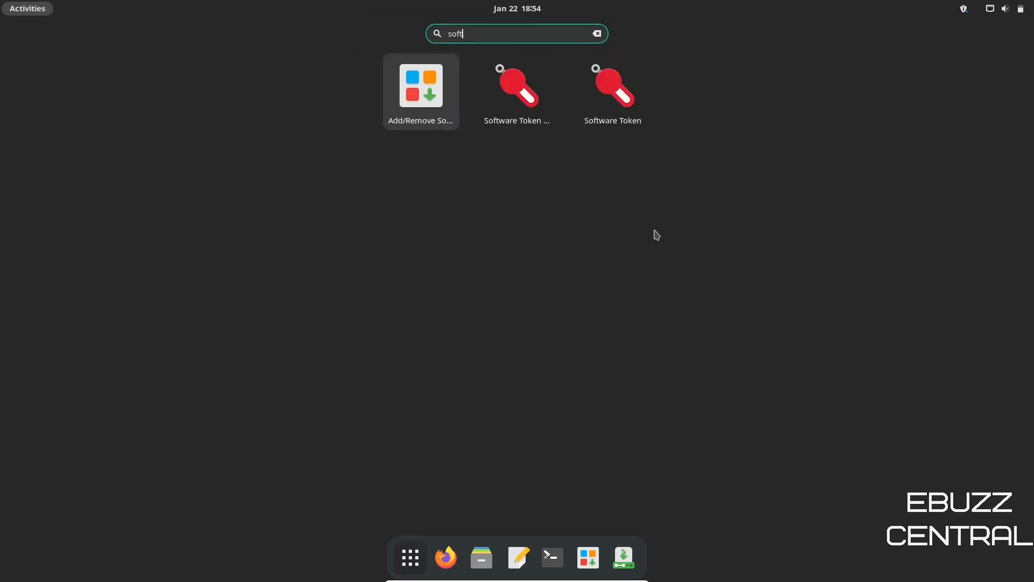
pyautogui.click(421, 87)
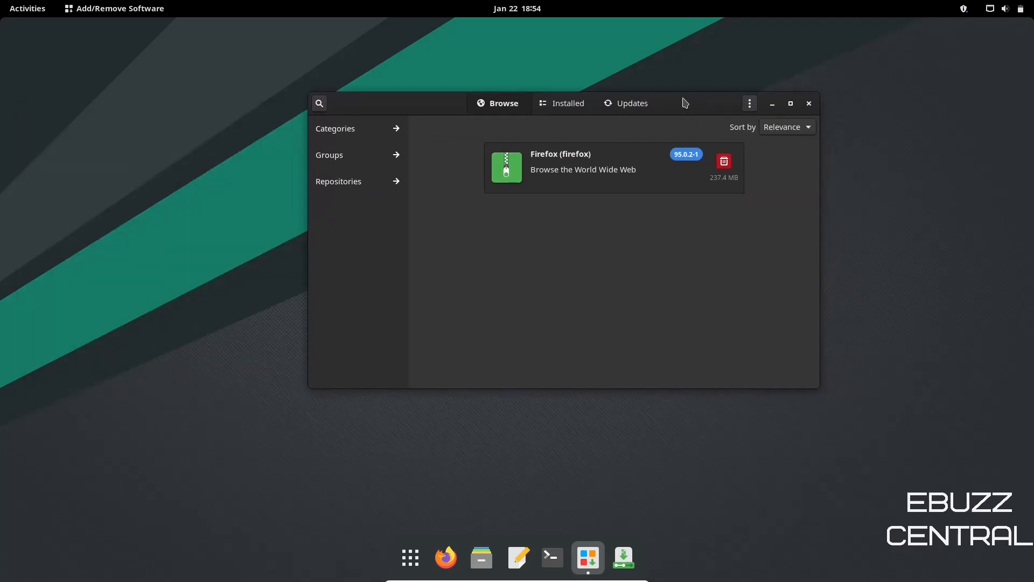
pyautogui.moveTo(739, 110)
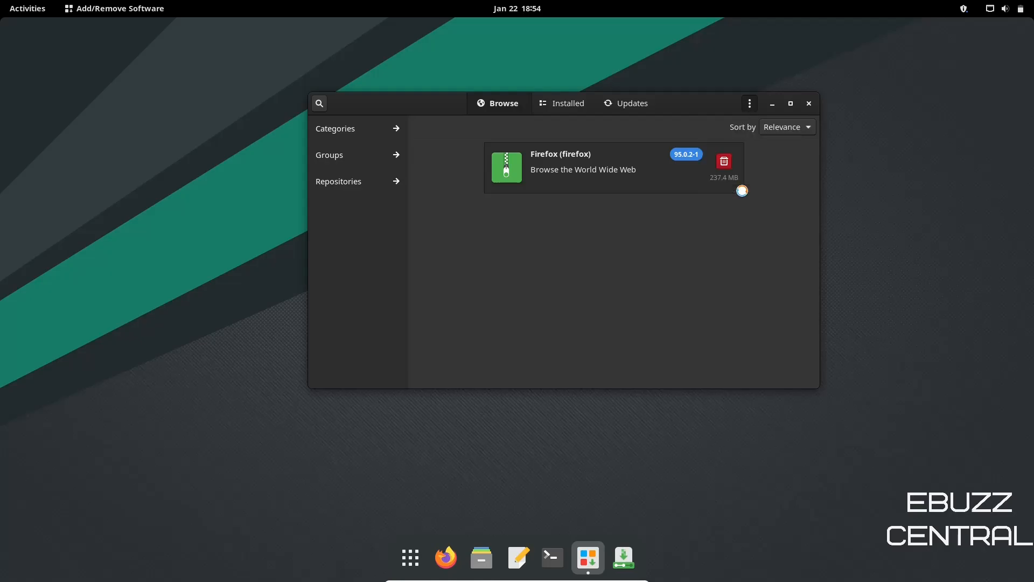
# Enable AUR support on the Third Party page of Pamac's preferences.
pyautogui.click(750, 104)
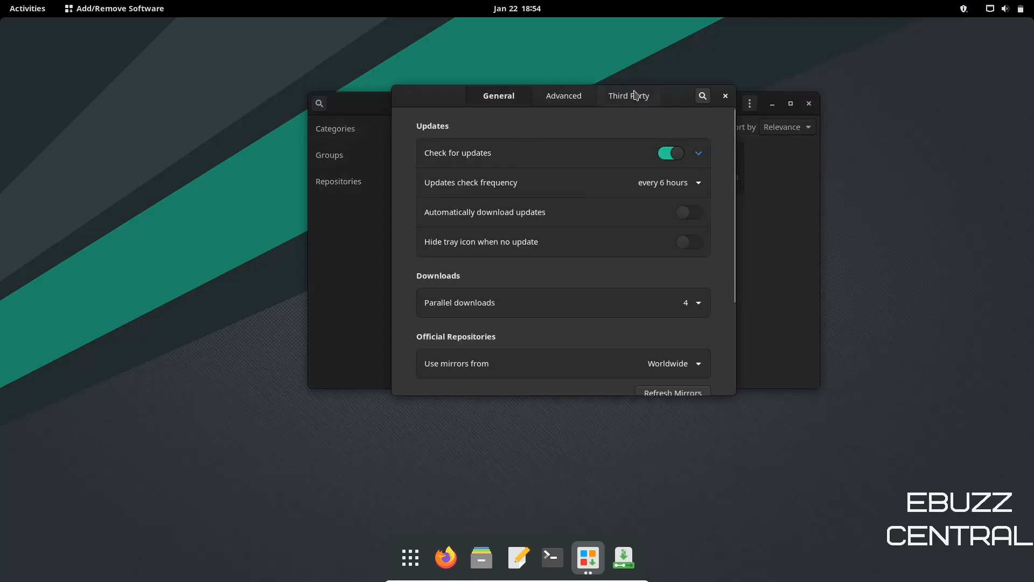
pyautogui.click(629, 96)
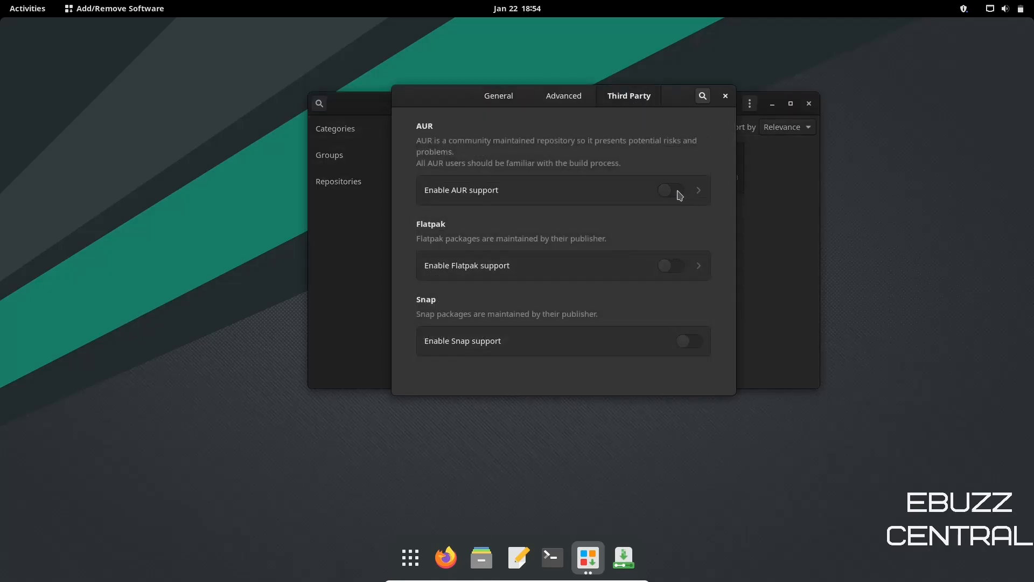
pyautogui.click(672, 190)
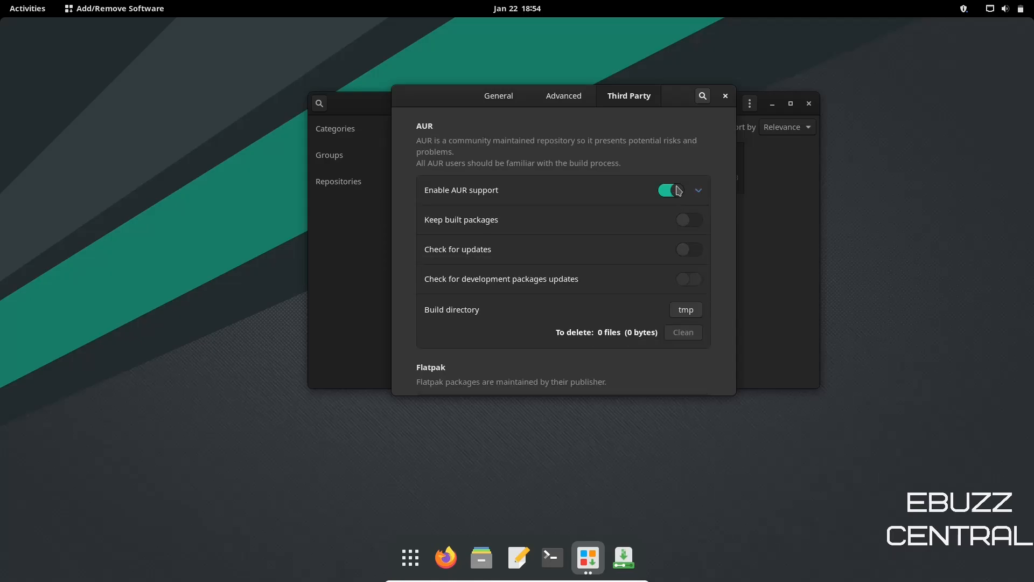
pyautogui.moveTo(718, 103)
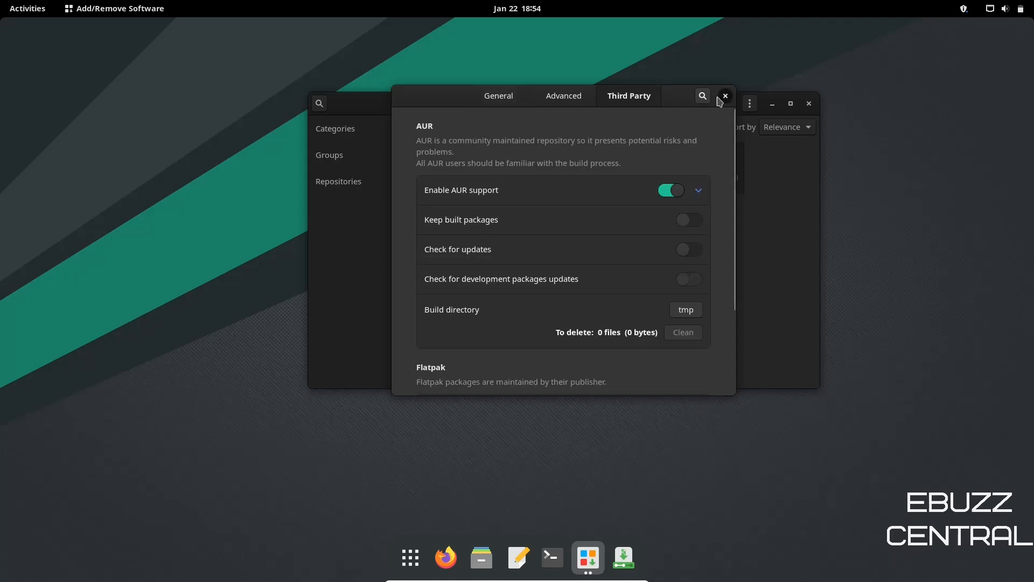
# Leave the preferences and list Pamac's Photo & Video applications.
pyautogui.click(725, 95)
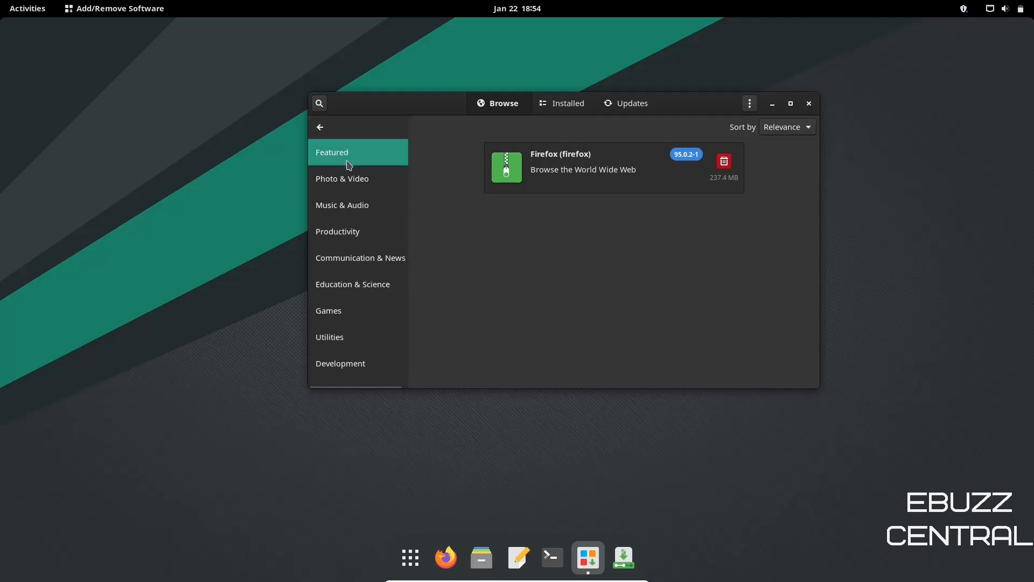
pyautogui.click(341, 178)
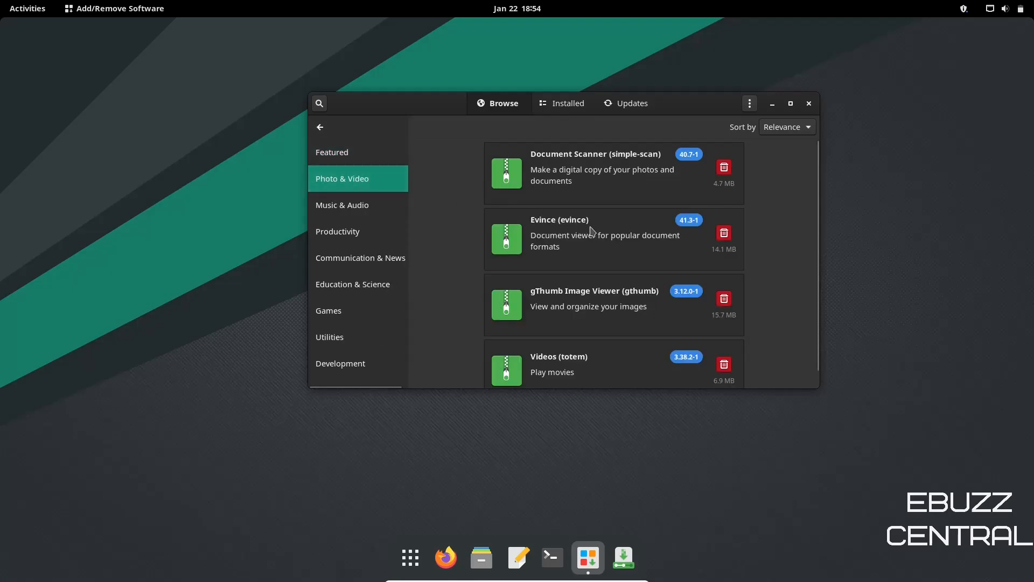
pyautogui.moveTo(604, 233)
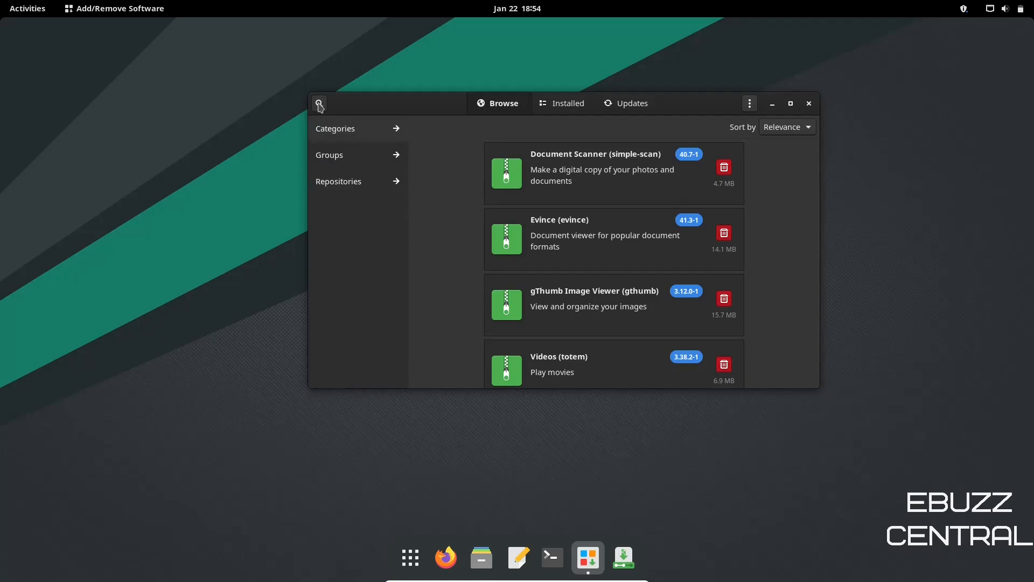
# Search Pamac for gimp and scroll through the AUR matches like gimp-plugin-bimp and gimp-devel.
pyautogui.click(319, 103)
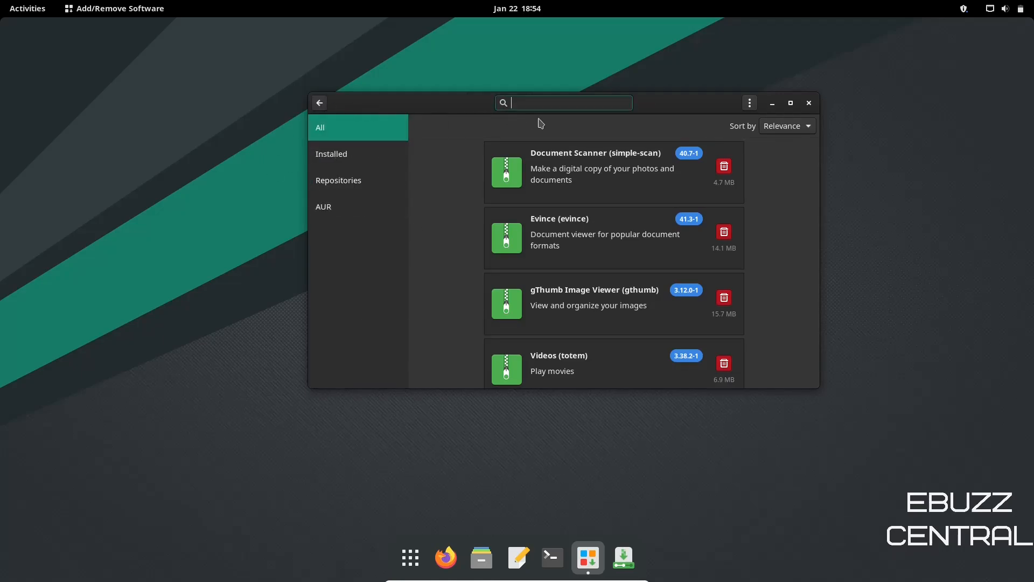
pyautogui.write('gimp')
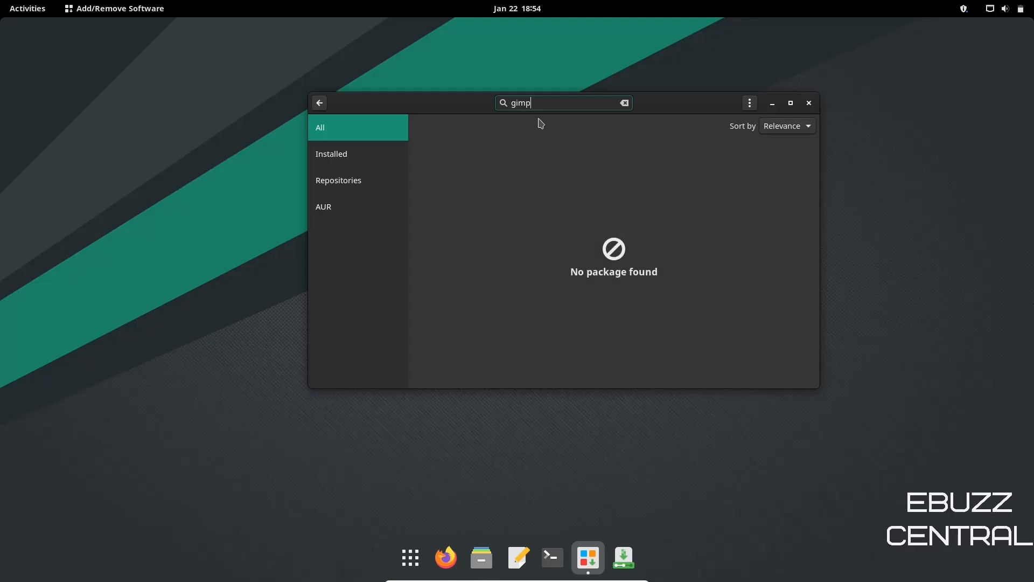
pyautogui.click(357, 207)
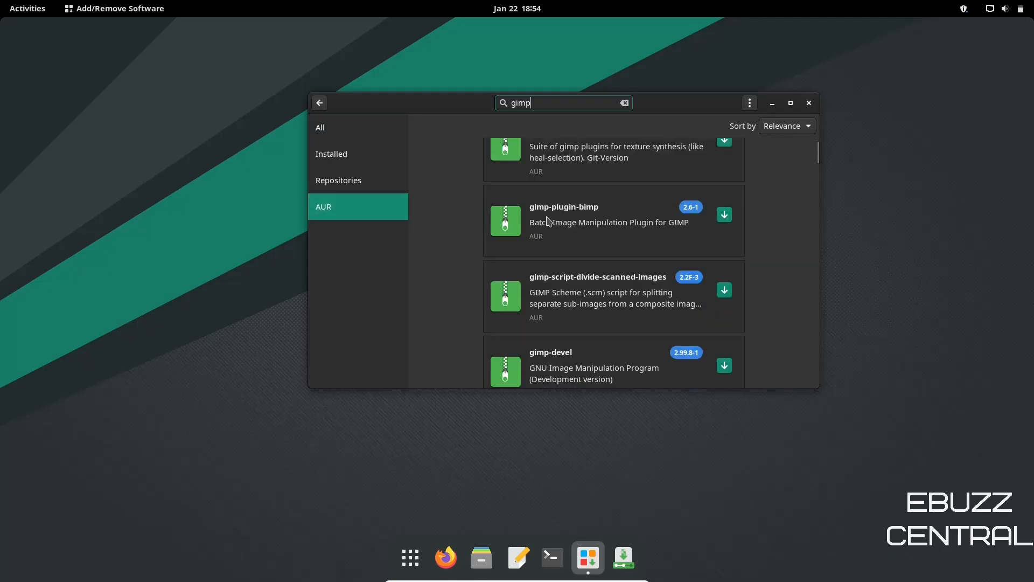
pyautogui.click(320, 127)
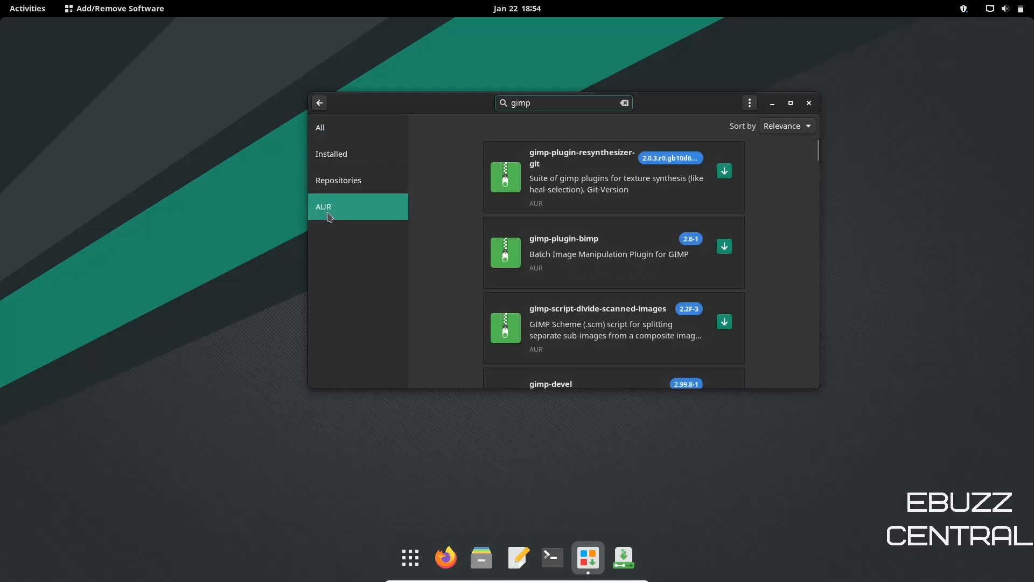
pyautogui.scroll(-3)
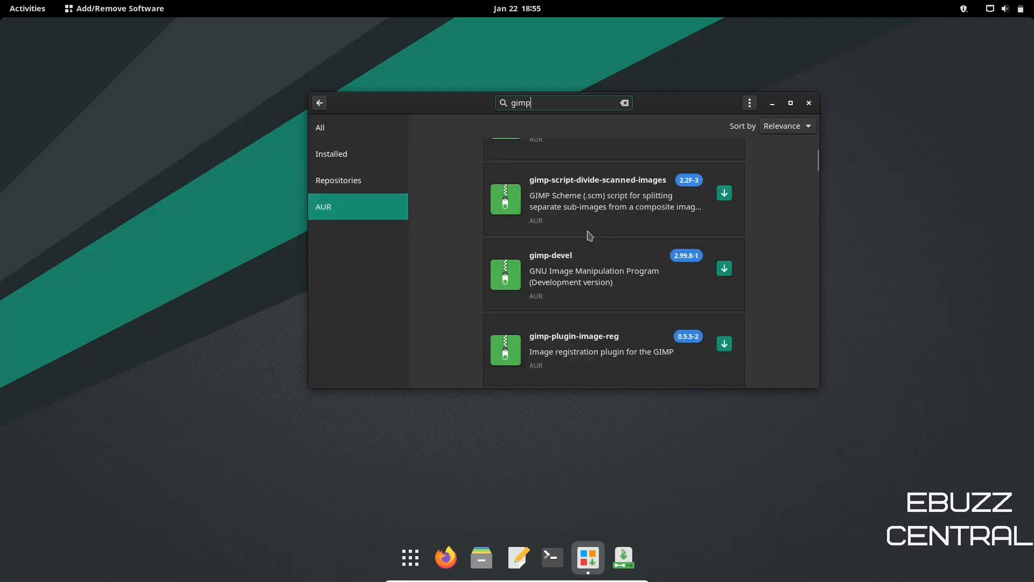
pyautogui.scroll(3)
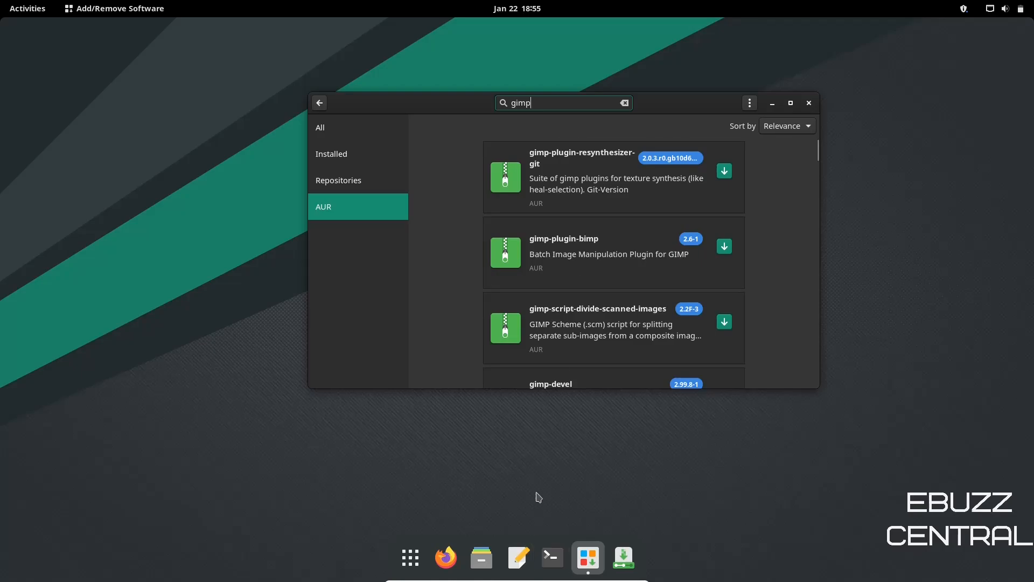
pyautogui.moveTo(631, 414)
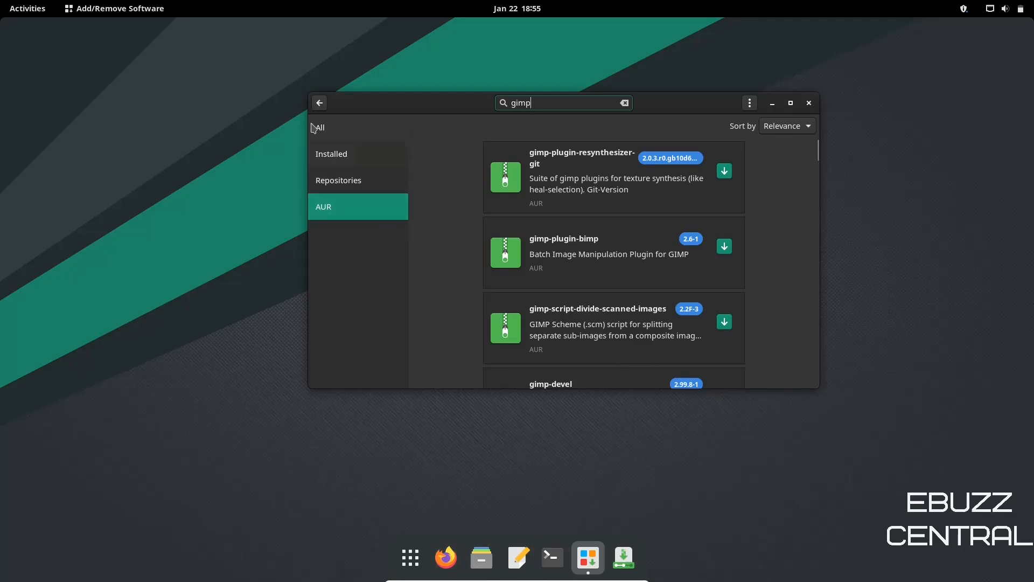
# Compare the empty Repositories filter with the AUR gimp results.
pyautogui.click(358, 127)
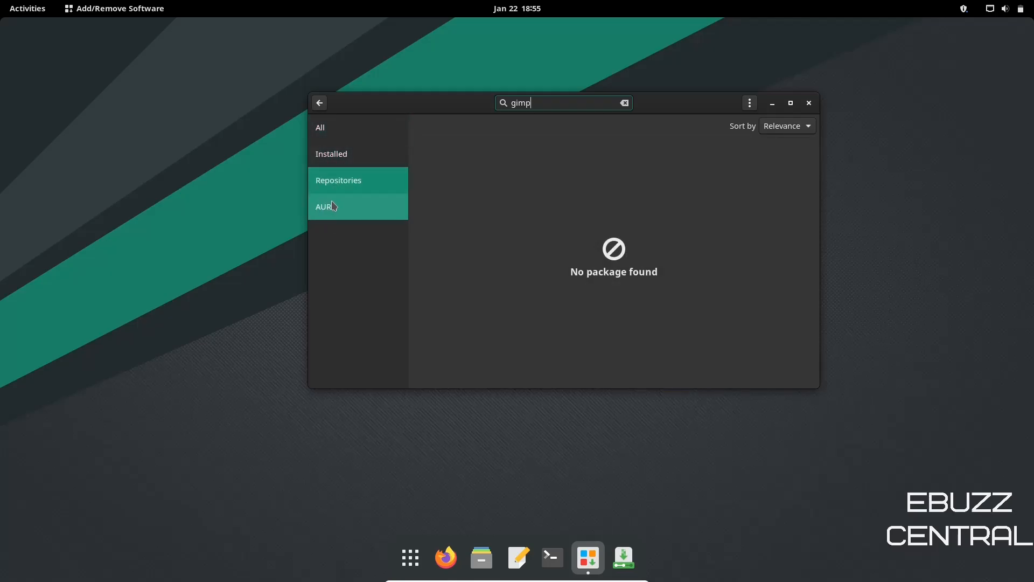
pyautogui.click(324, 207)
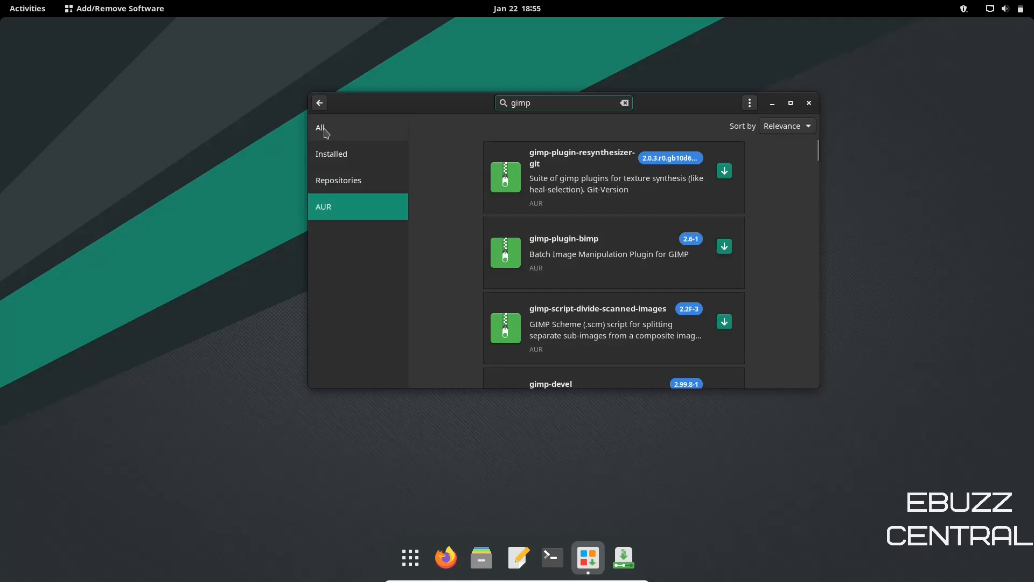
pyautogui.click(538, 102)
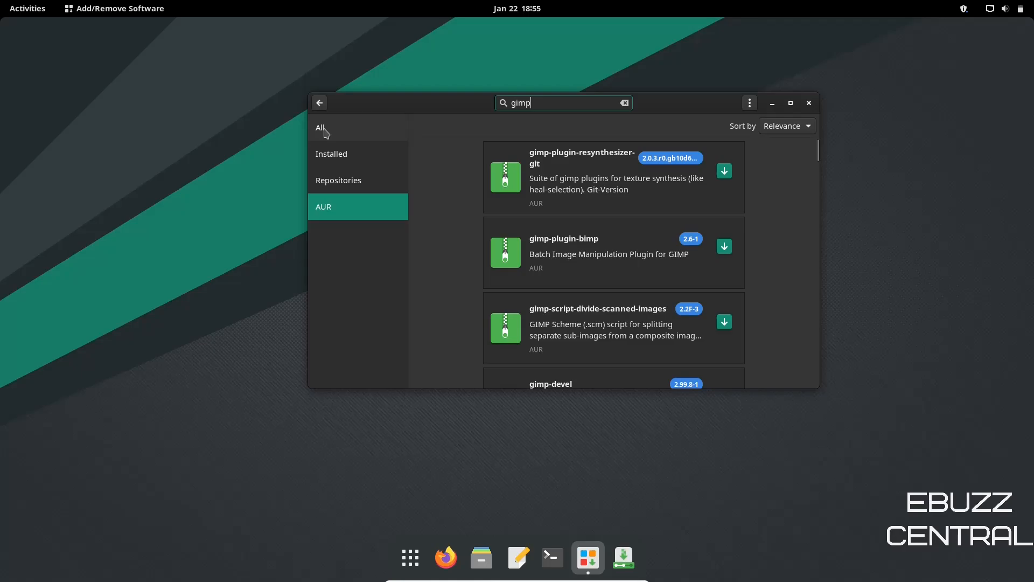
pyautogui.moveTo(655, 133)
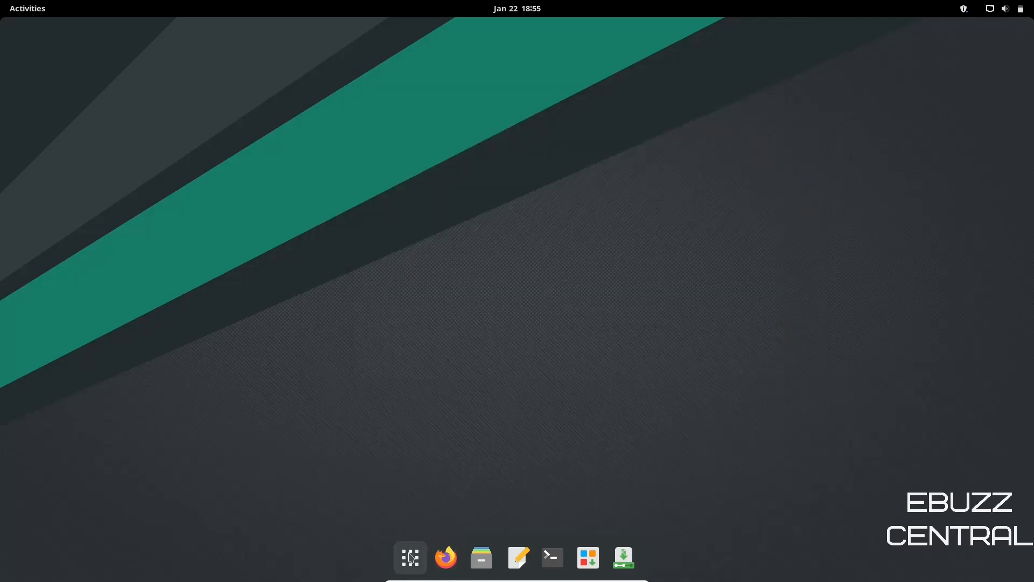
# Launch ONLYOFFICE Desktop Editors from the GNOME dock after closing Pamac.
pyautogui.click(409, 557)
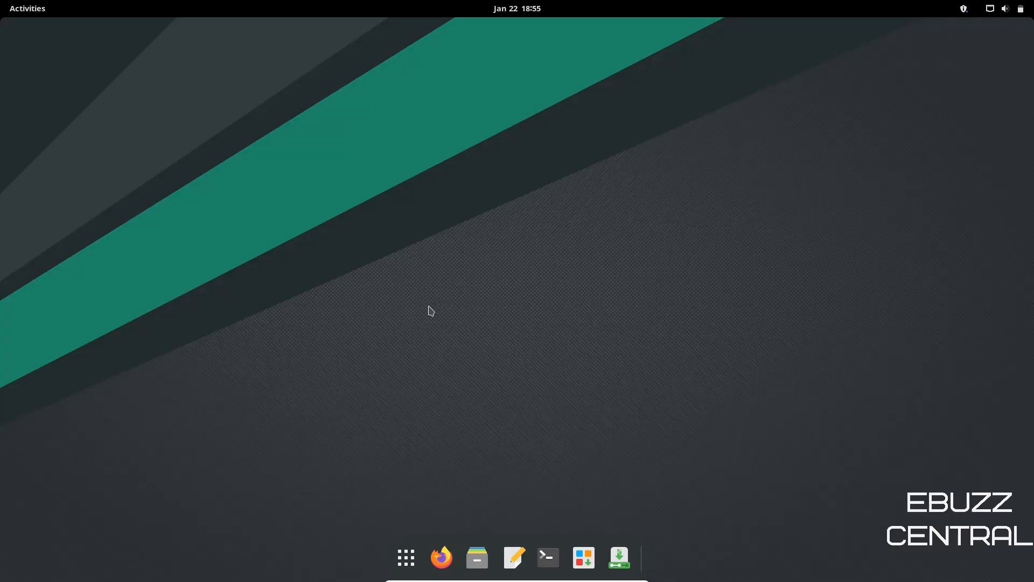
pyautogui.click(645, 558)
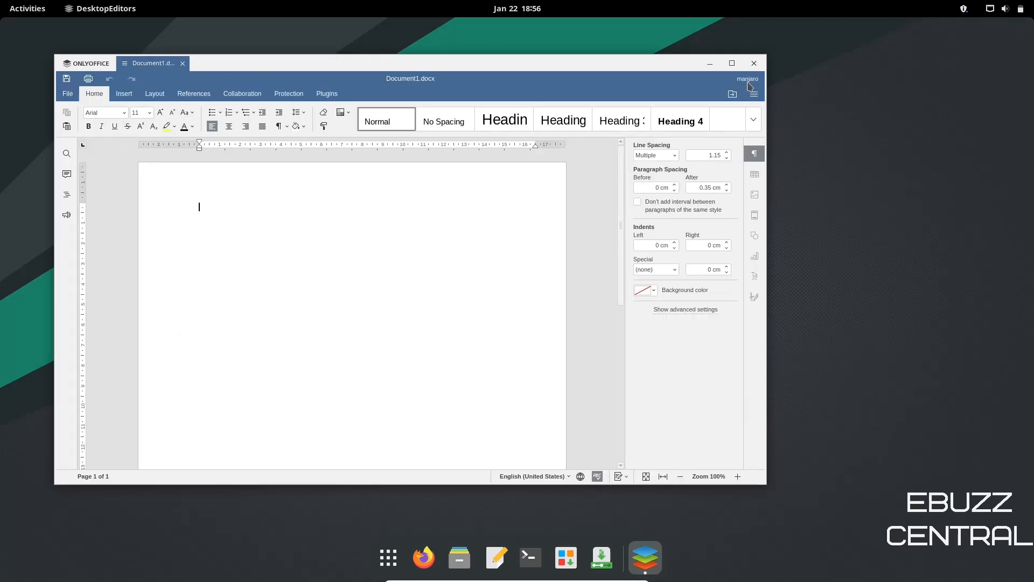
# Maximize the ONLYOFFICE window with the blank Document1.docx.
pyautogui.click(730, 63)
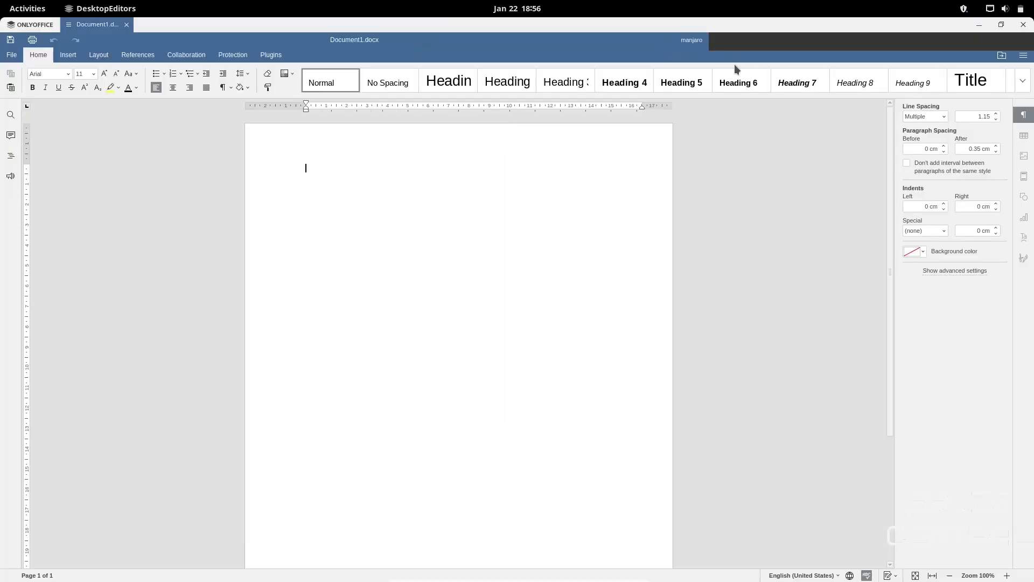
pyautogui.moveTo(225, 125)
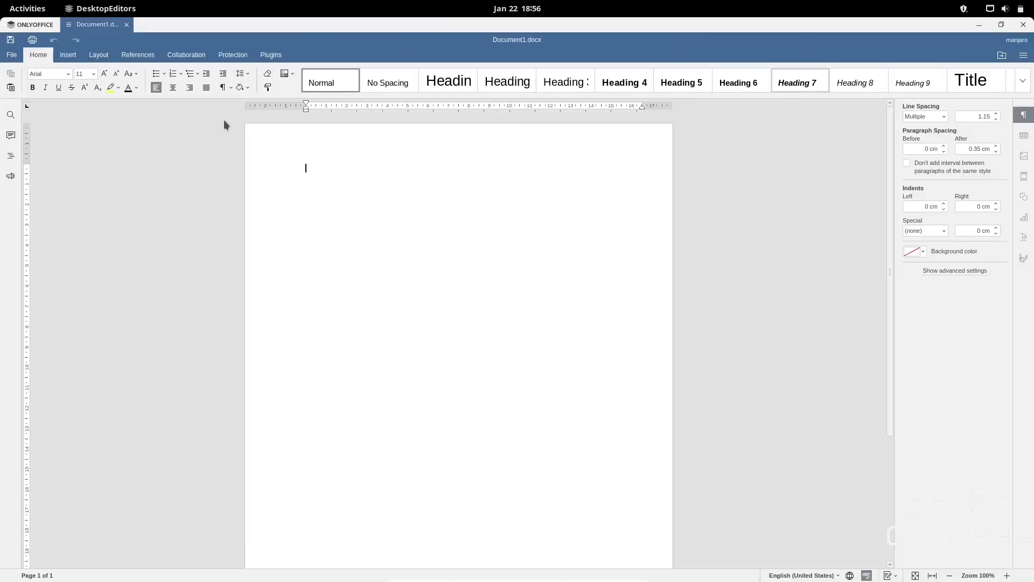
pyautogui.moveTo(333, 338)
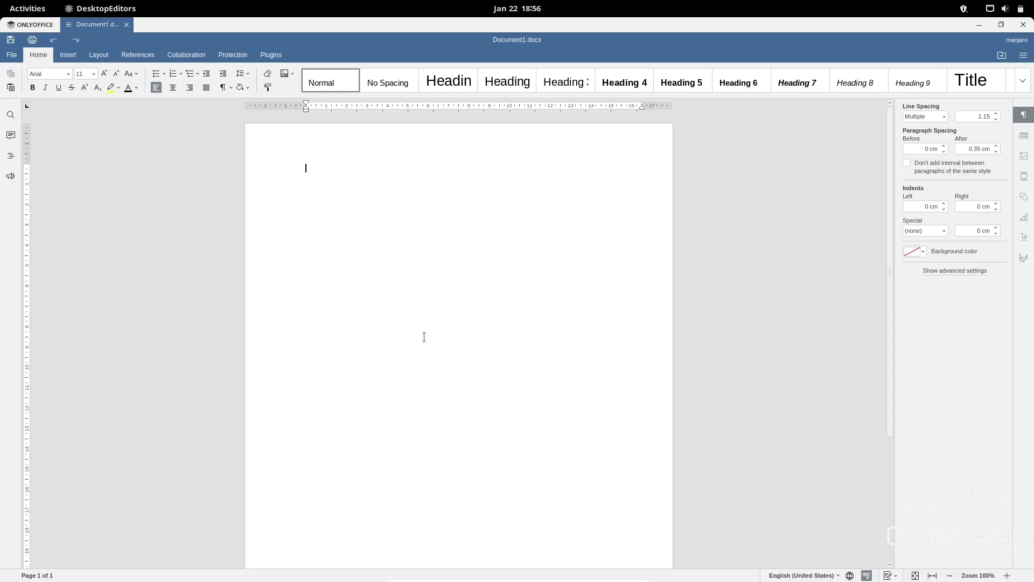
pyautogui.moveTo(130, 234)
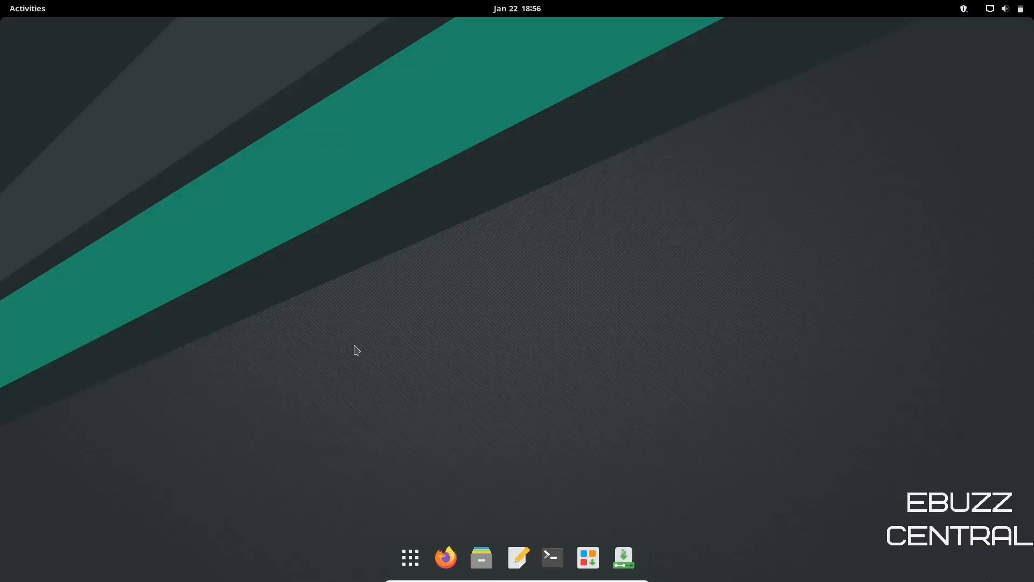
pyautogui.moveTo(446, 394)
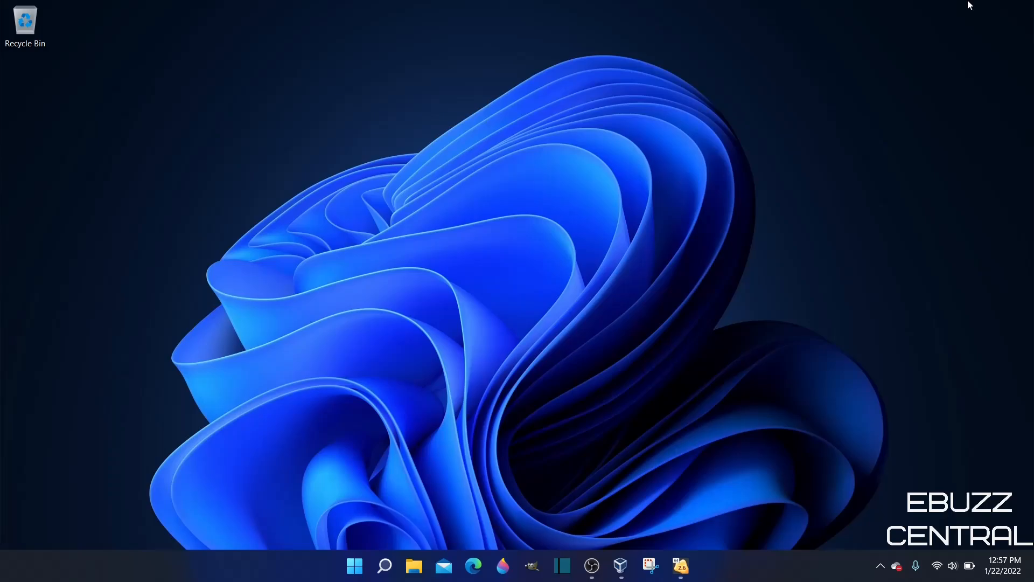
pyautogui.moveTo(464, 244)
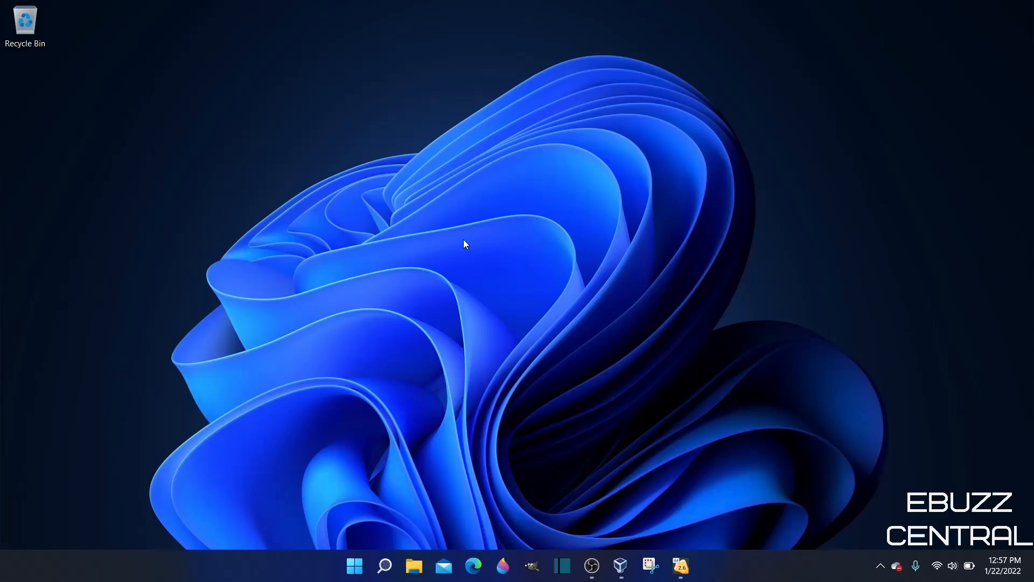
pyautogui.moveTo(700, 564)
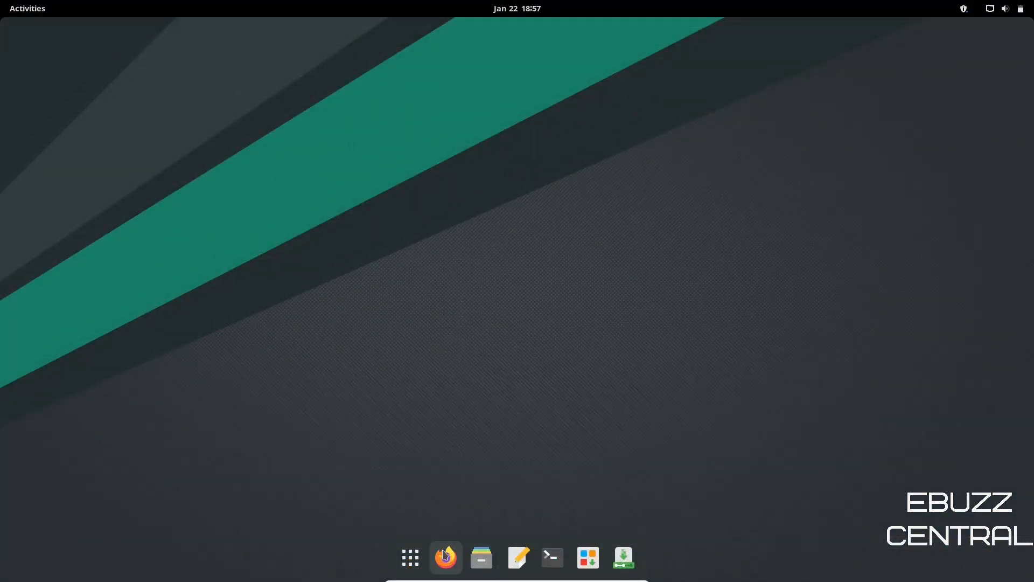
pyautogui.moveTo(491, 390)
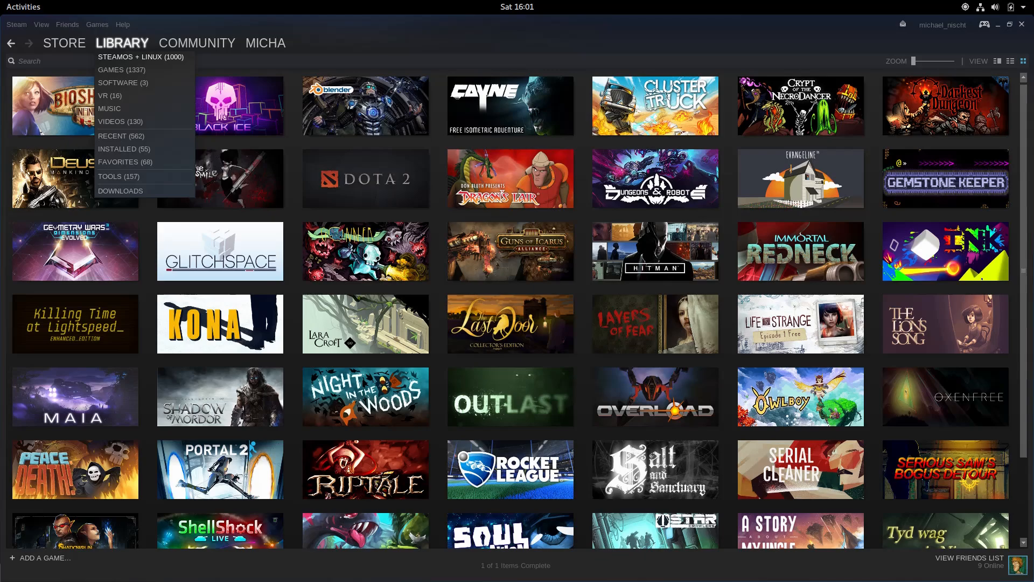
# Show the Steam game library as a grid of game titles.
pyautogui.click(409, 559)
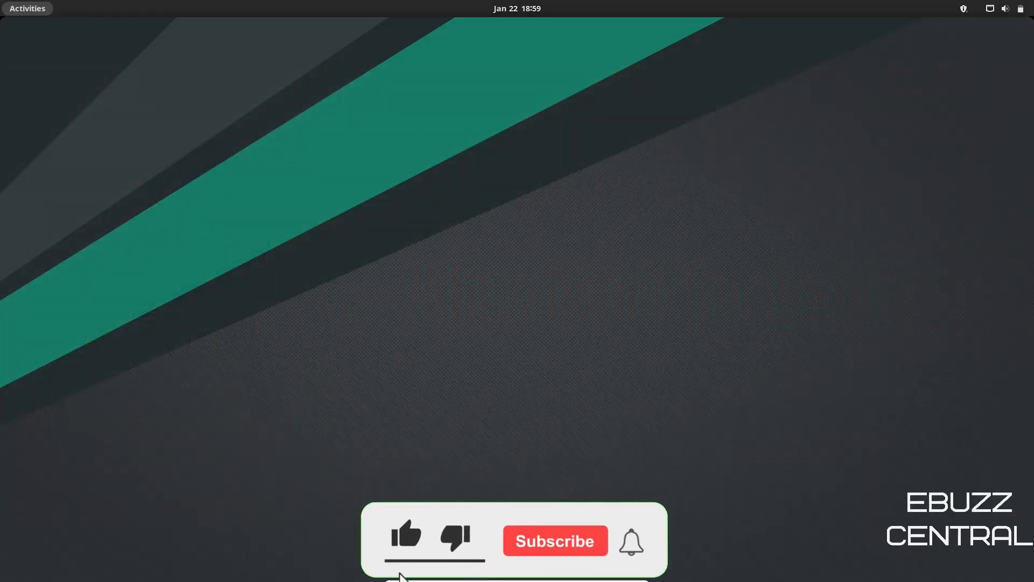
# Reveal the Activities overview with the GNOME application grid (Geary, gThumb, Maps).
pyautogui.click(27, 8)
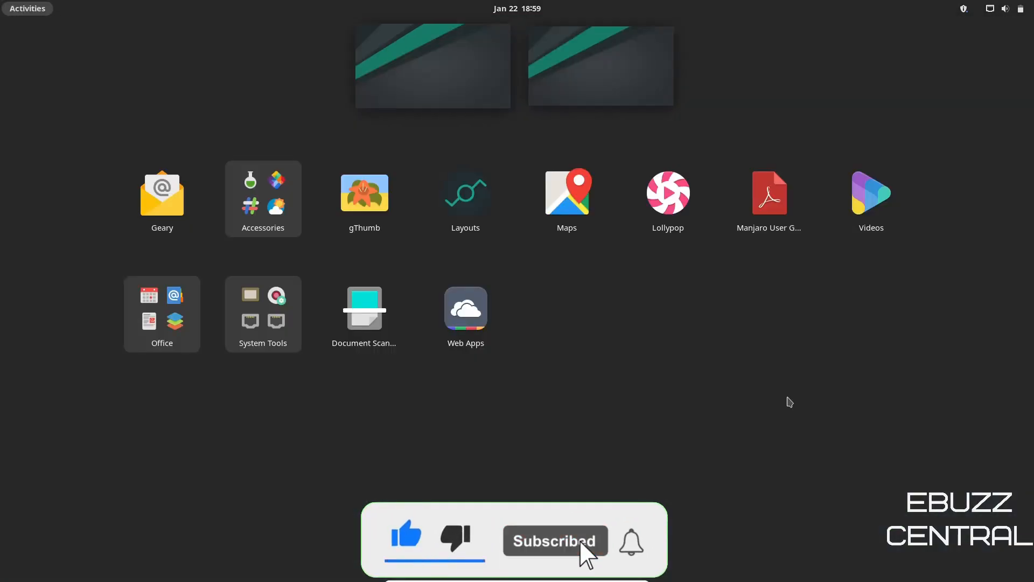